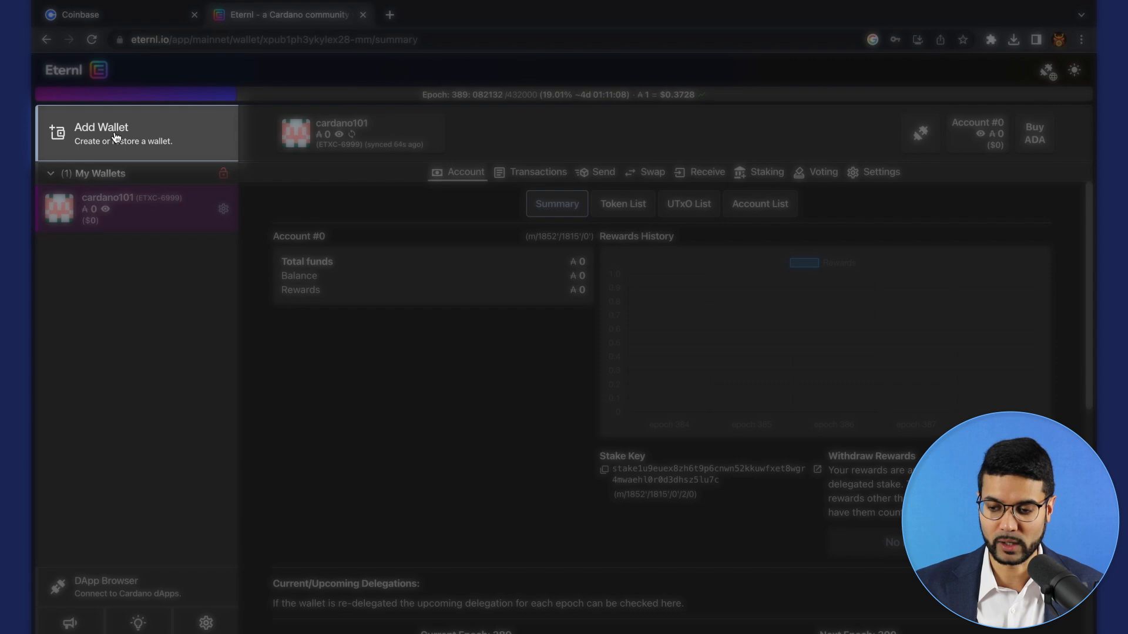
Open Eternl's Add Wallet page from the sidebar.
click(100, 132)
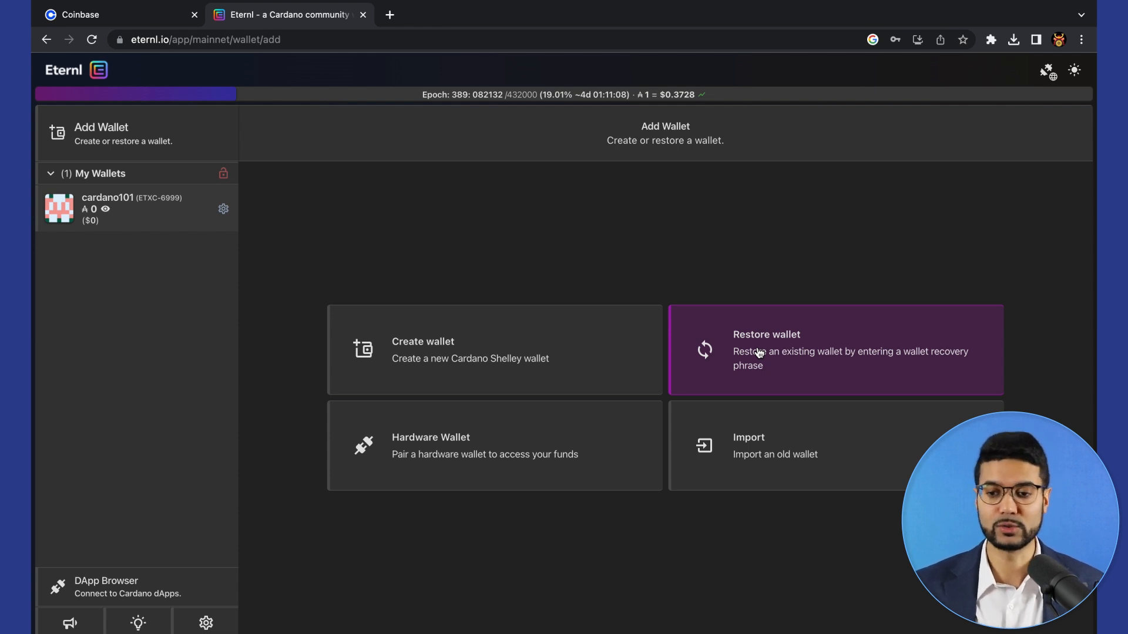
mouse_move(653, 308)
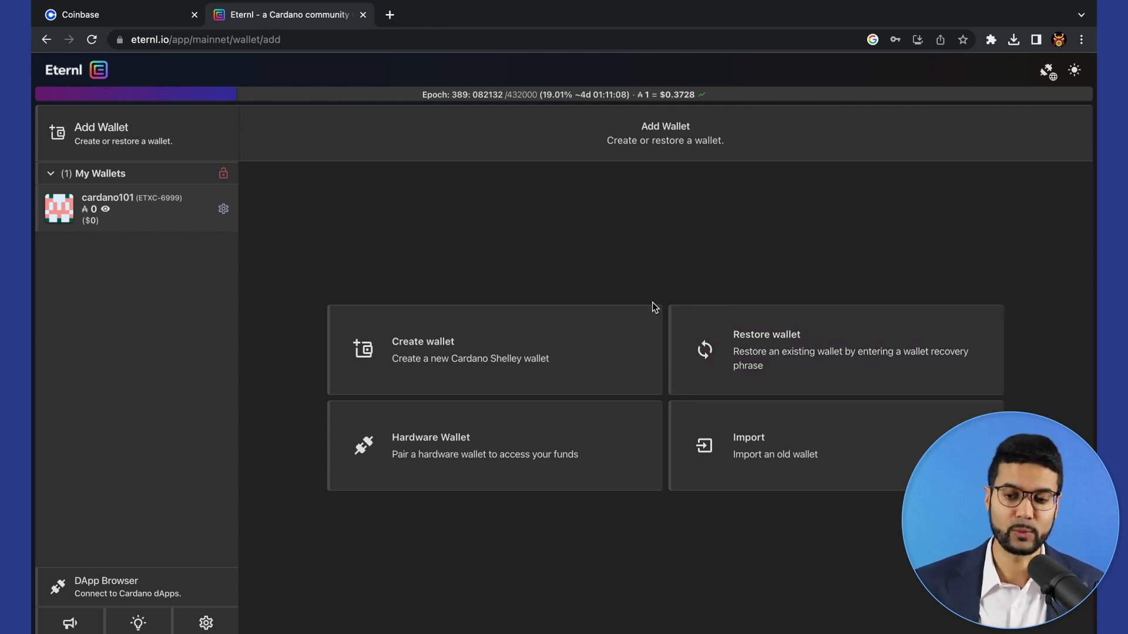
mouse_move(661, 291)
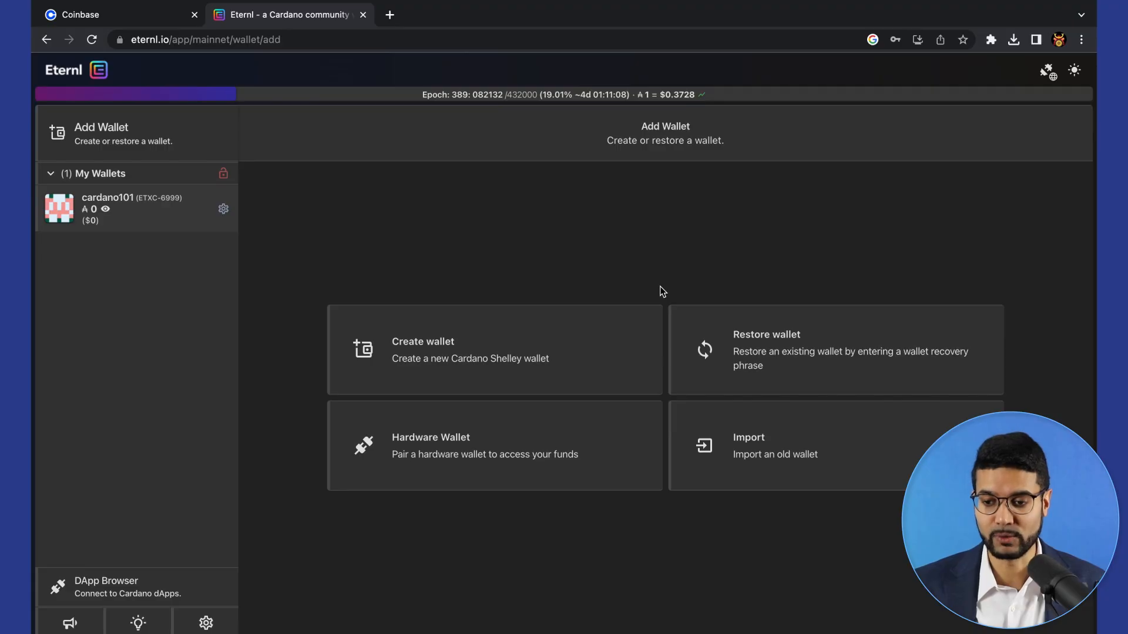
mouse_move(439, 438)
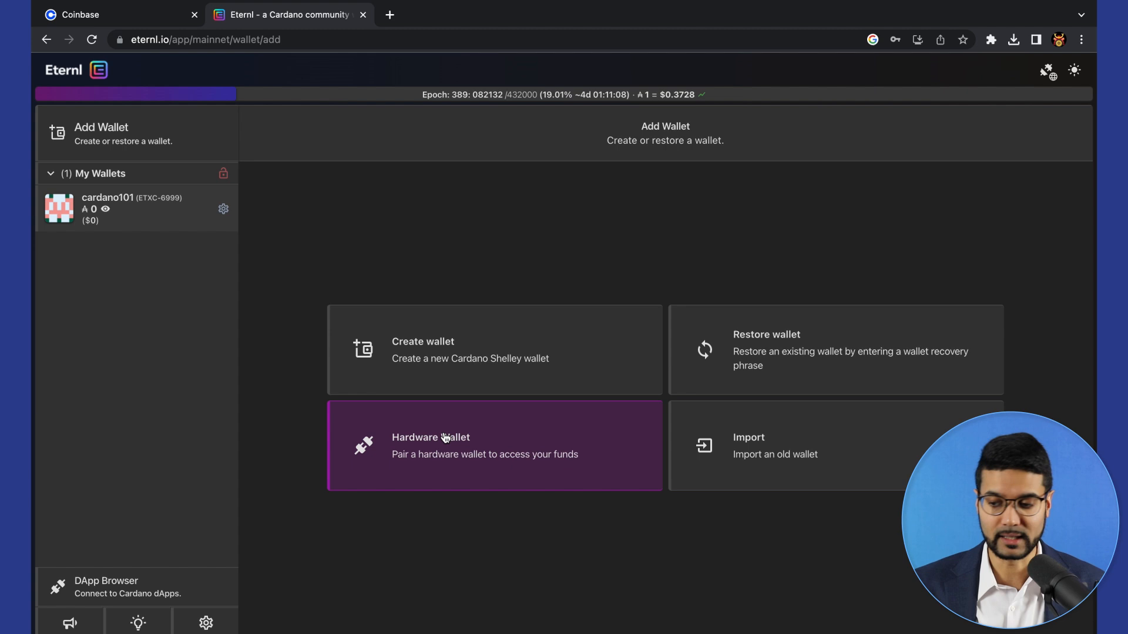
mouse_move(755, 446)
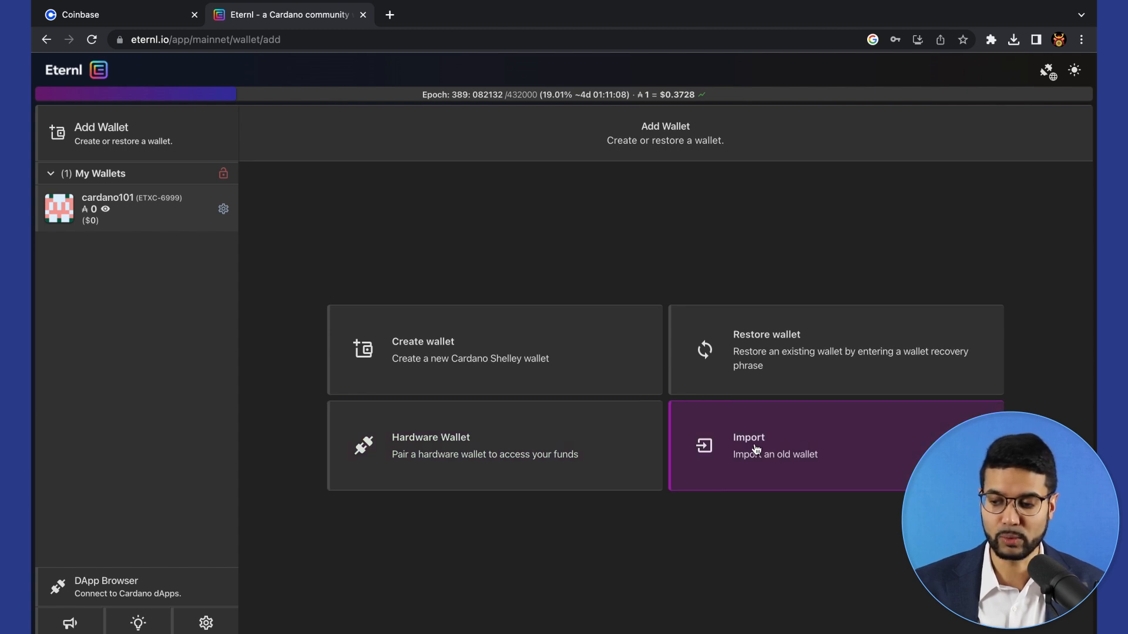
mouse_move(189, 157)
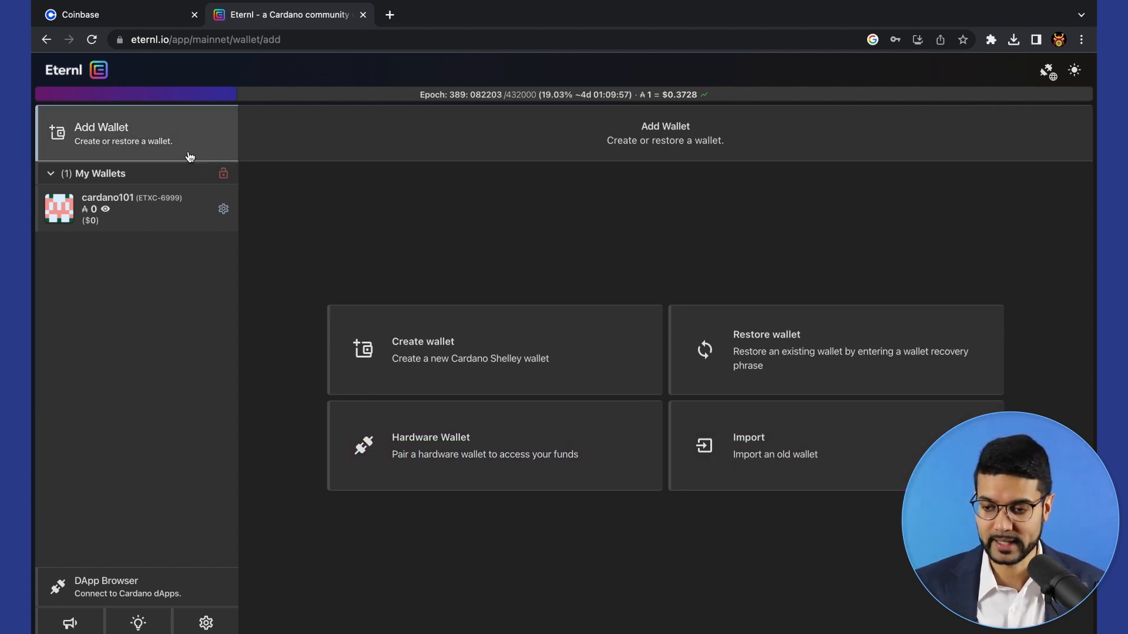
Browse cardano101's Account List, Summary, Token List and UTxO List, all showing zero.
click(116, 208)
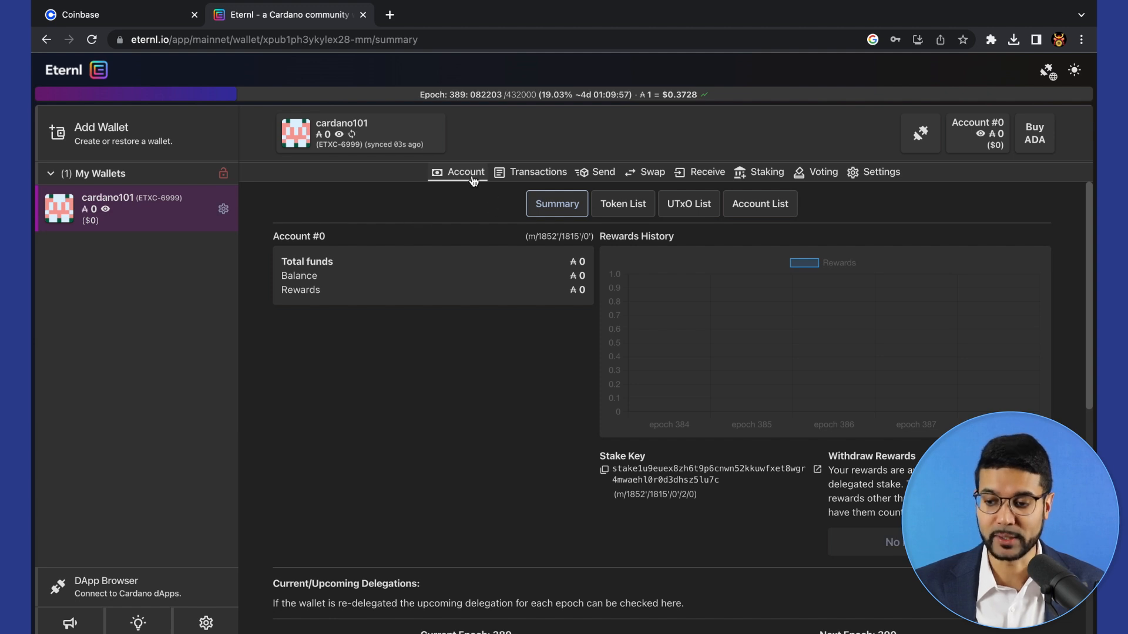
mouse_move(375, 215)
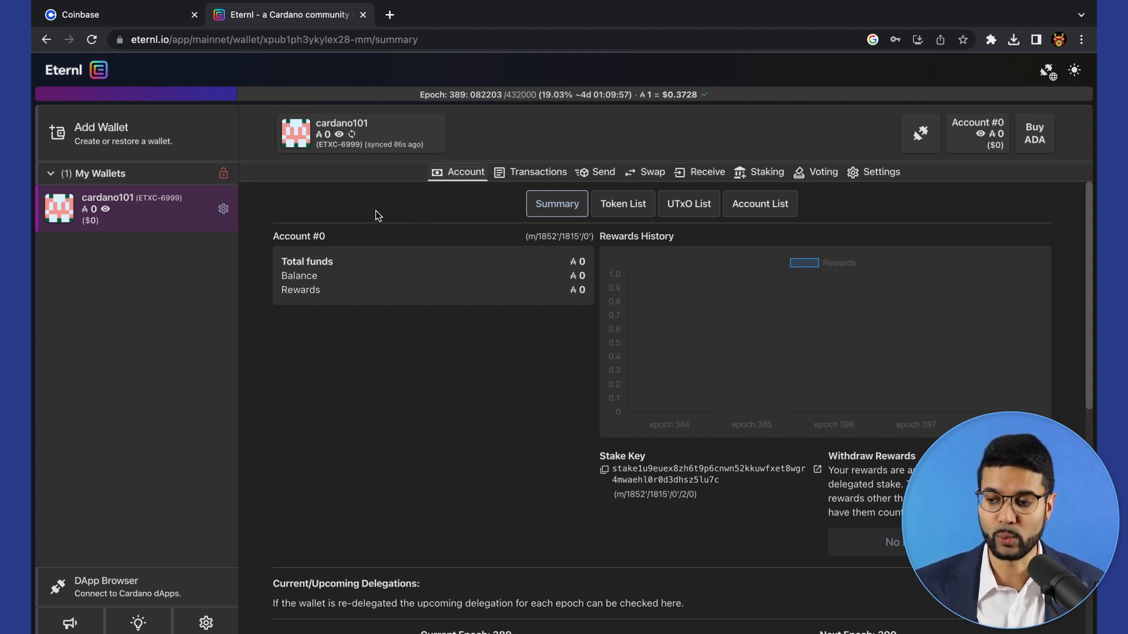
click(763, 204)
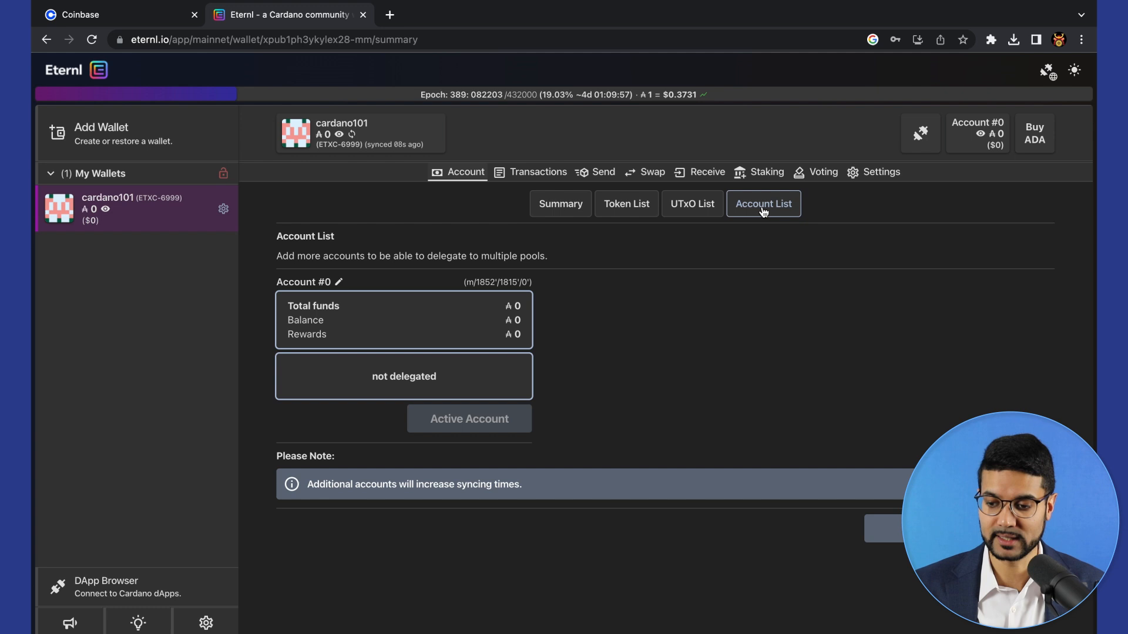
mouse_move(353, 327)
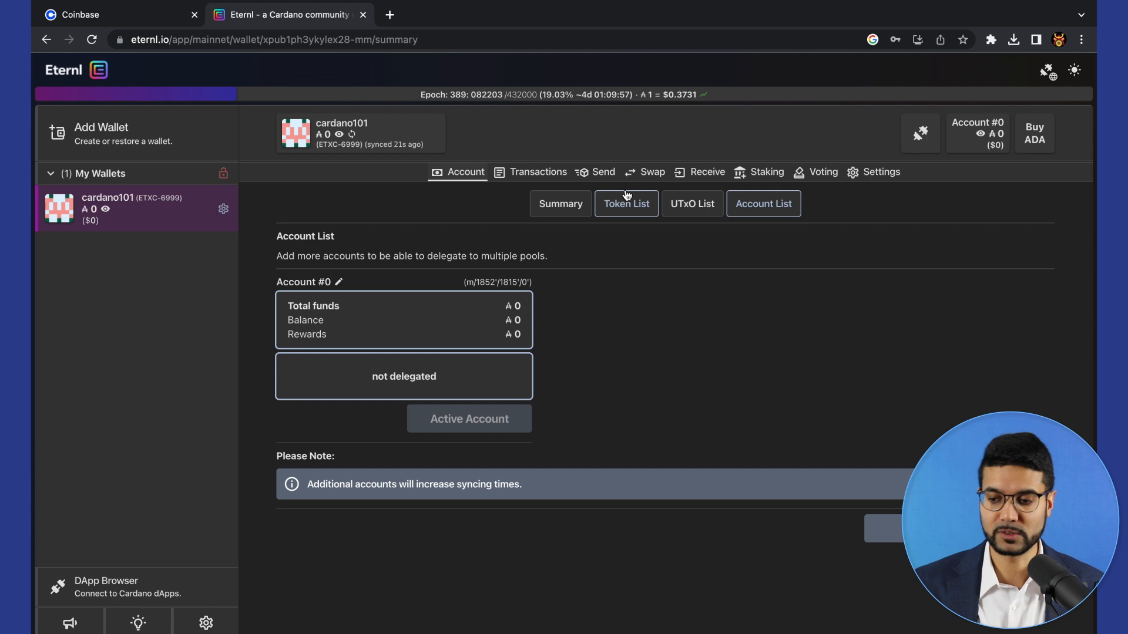
click(560, 204)
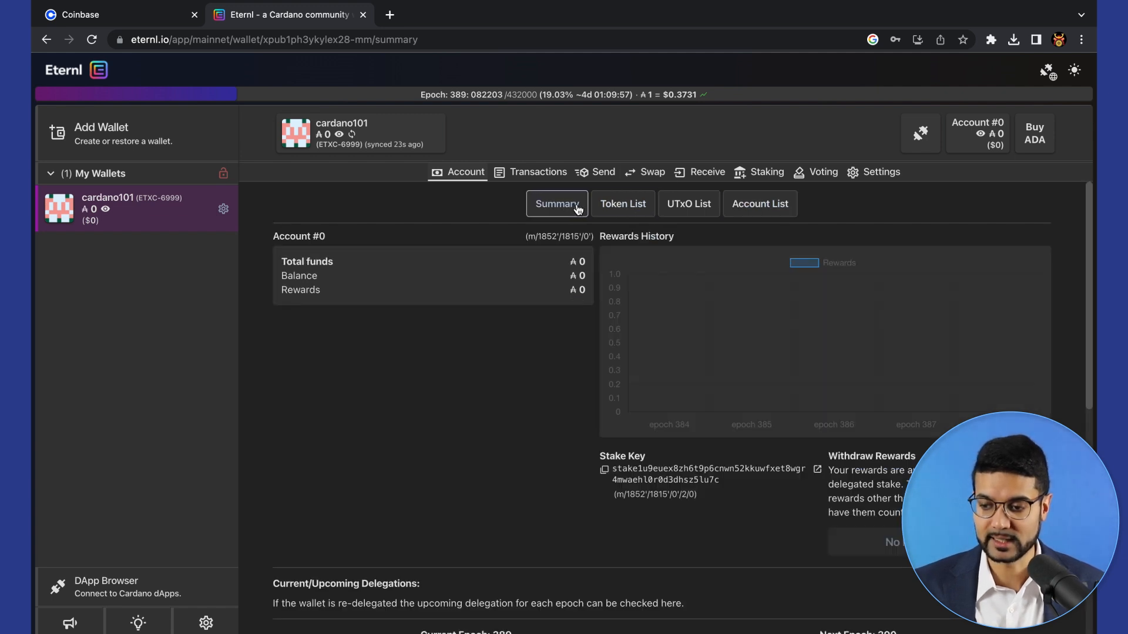
mouse_move(754, 379)
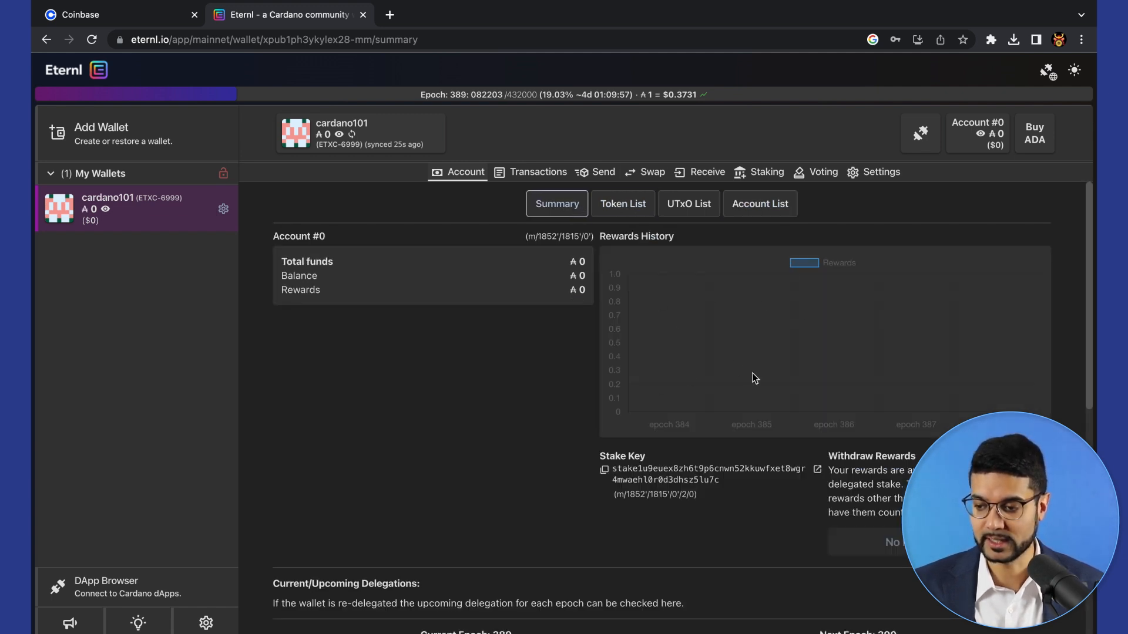
mouse_move(664, 311)
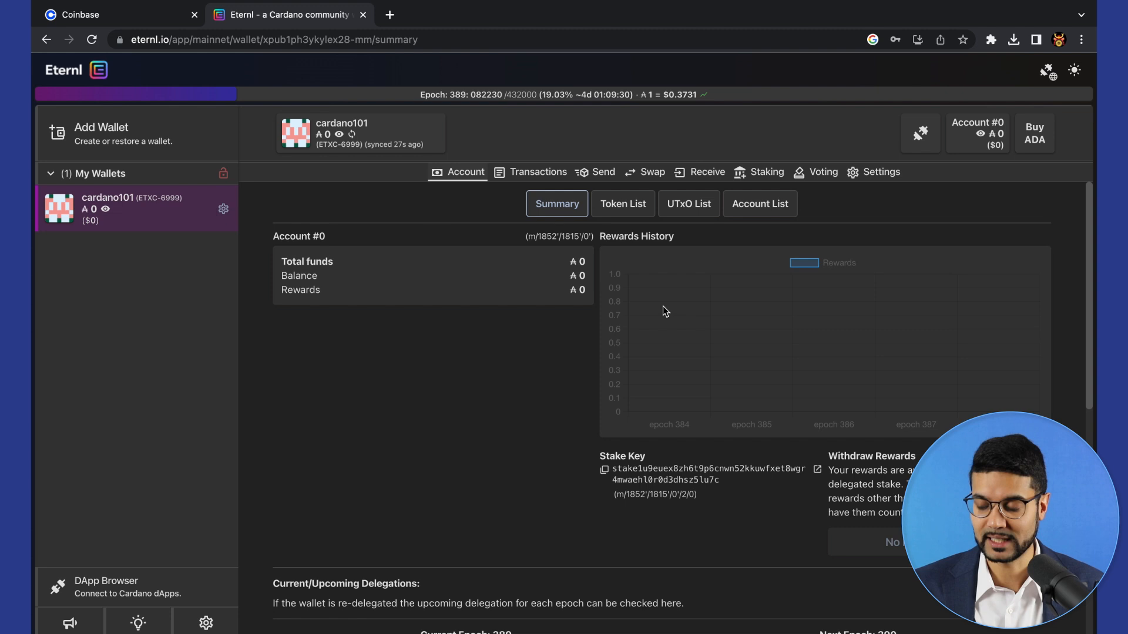
mouse_move(723, 342)
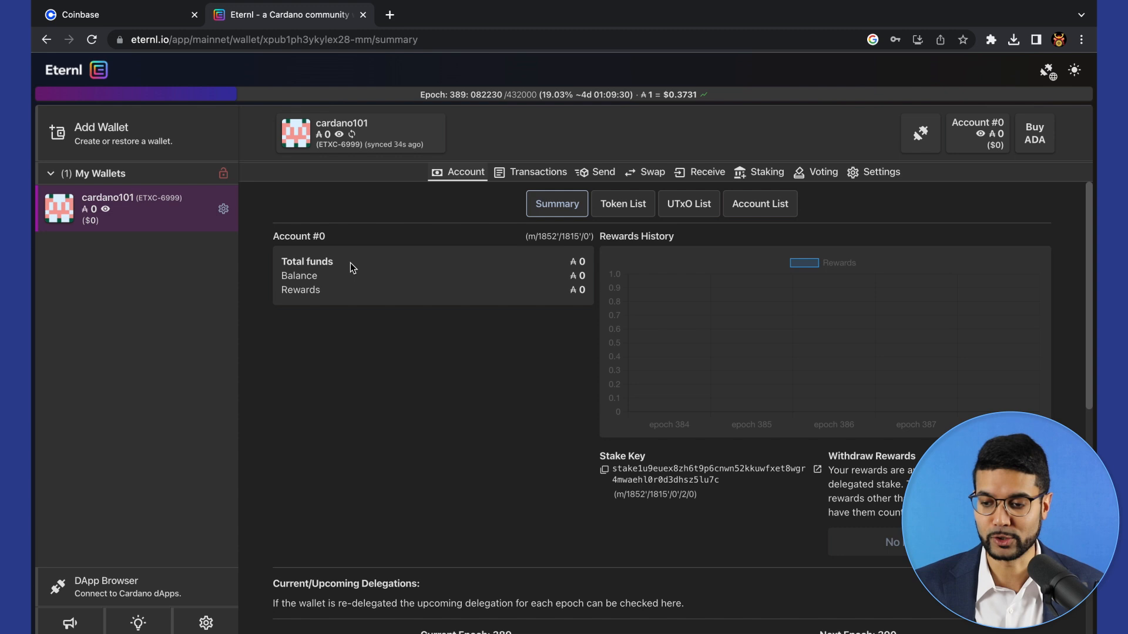
click(625, 204)
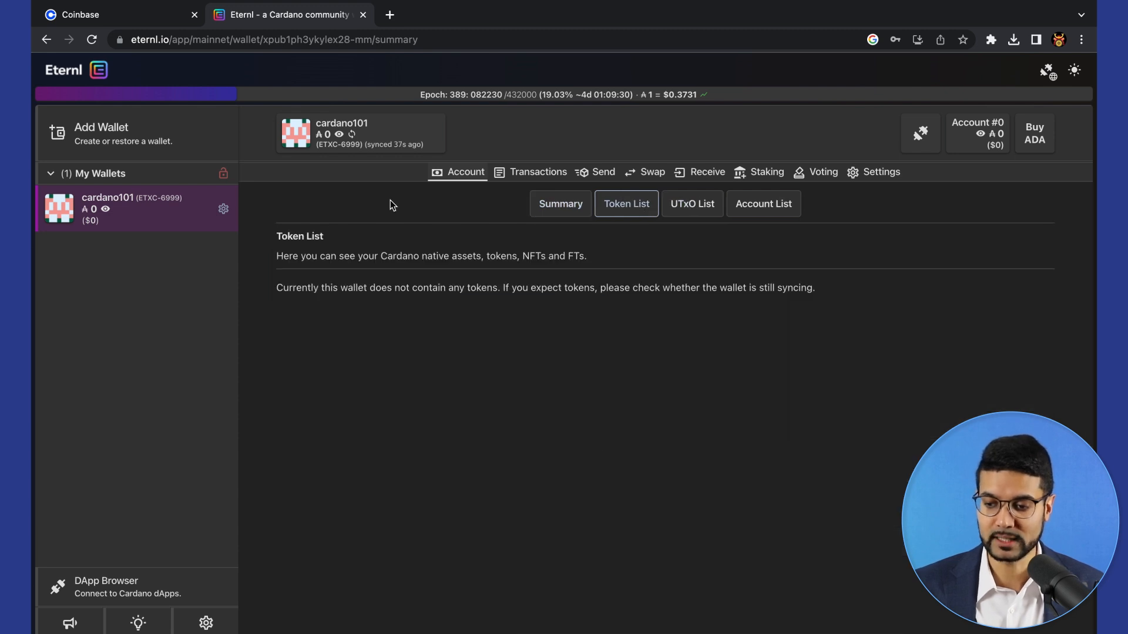
mouse_move(387, 310)
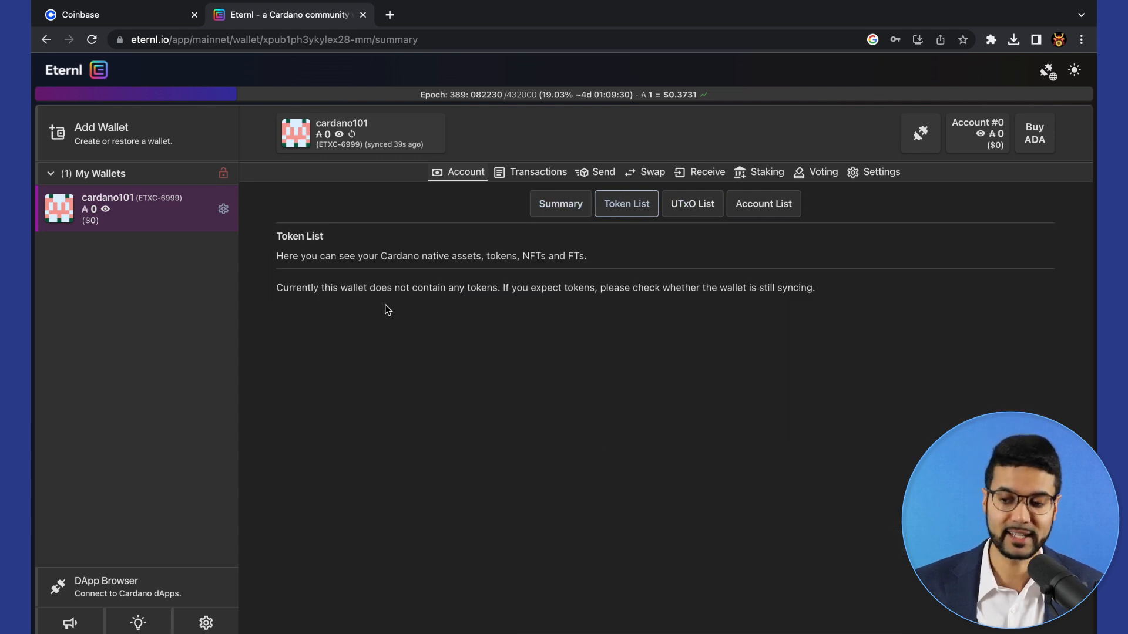
click(691, 203)
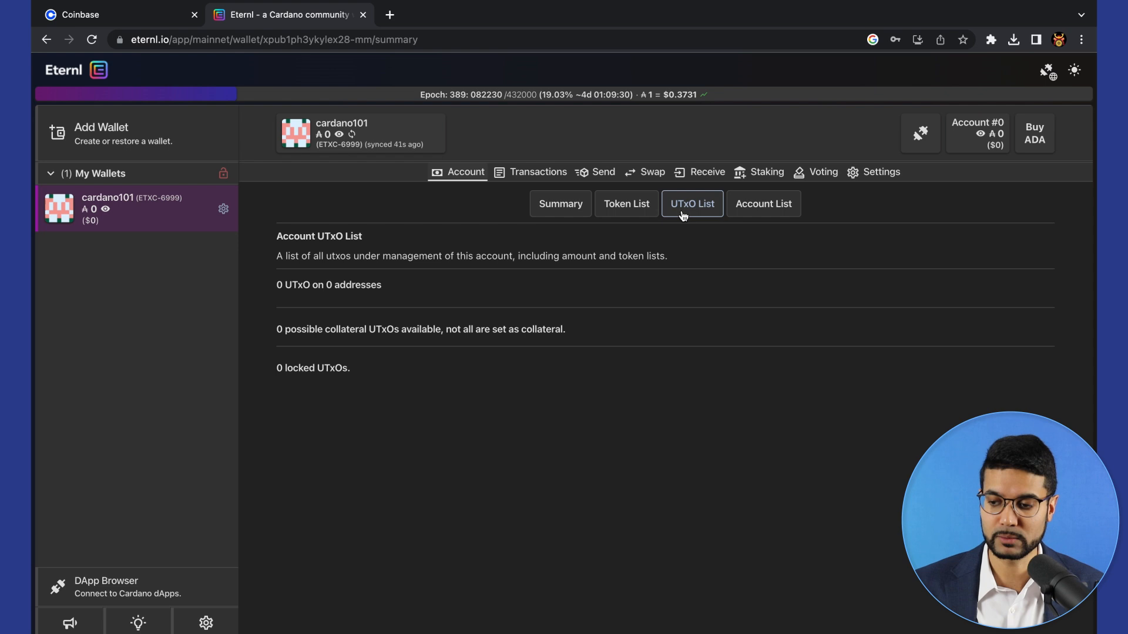
mouse_move(499, 449)
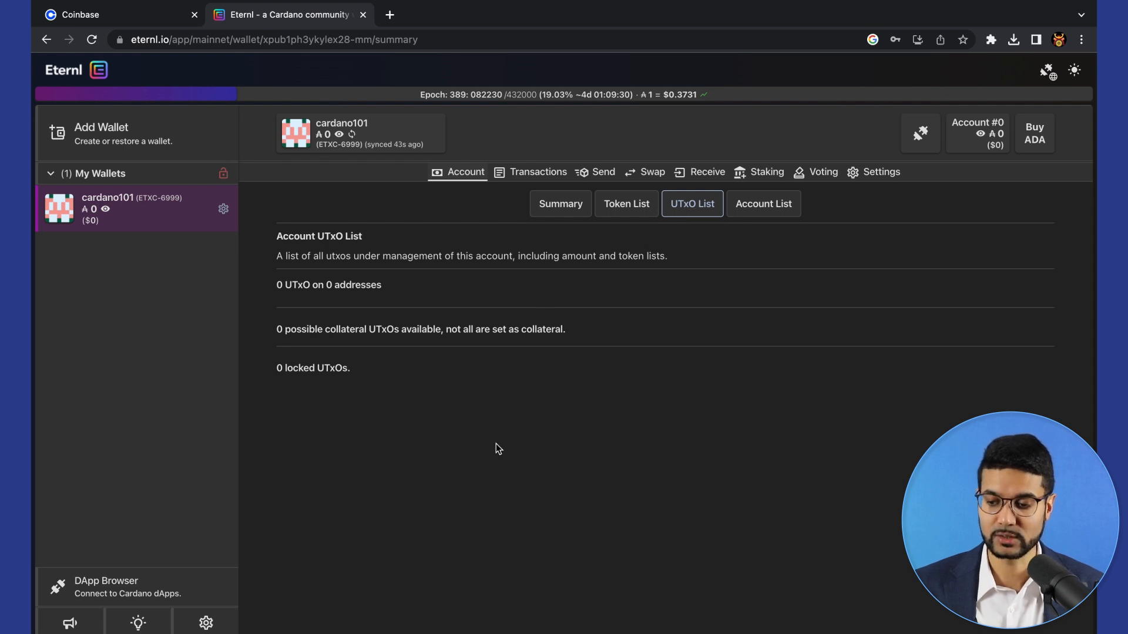
mouse_move(494, 446)
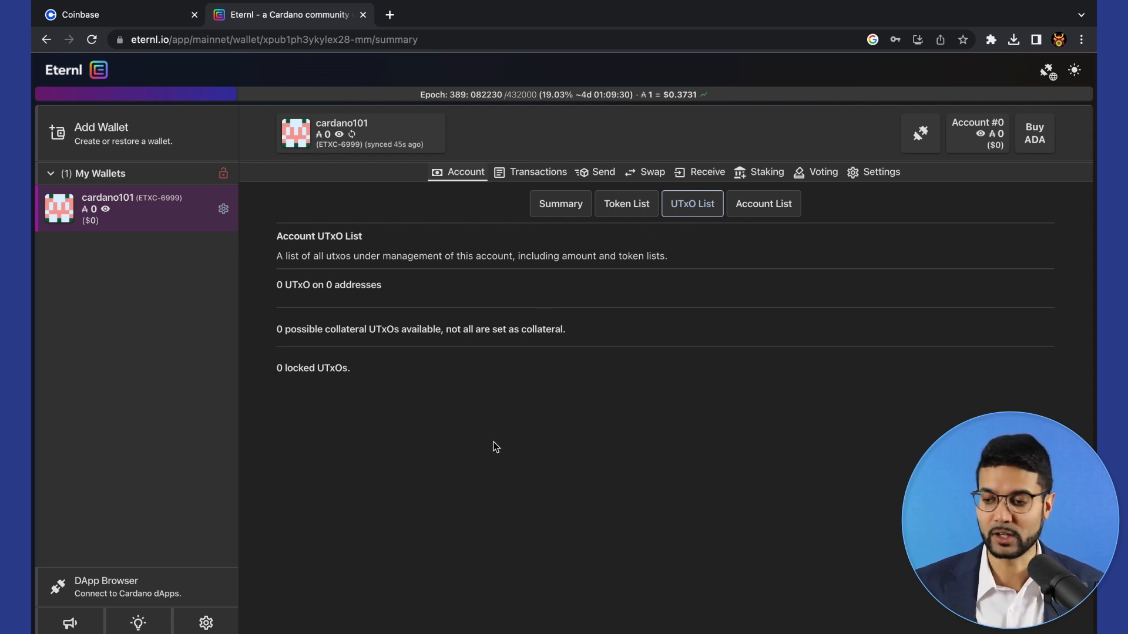
mouse_move(531, 189)
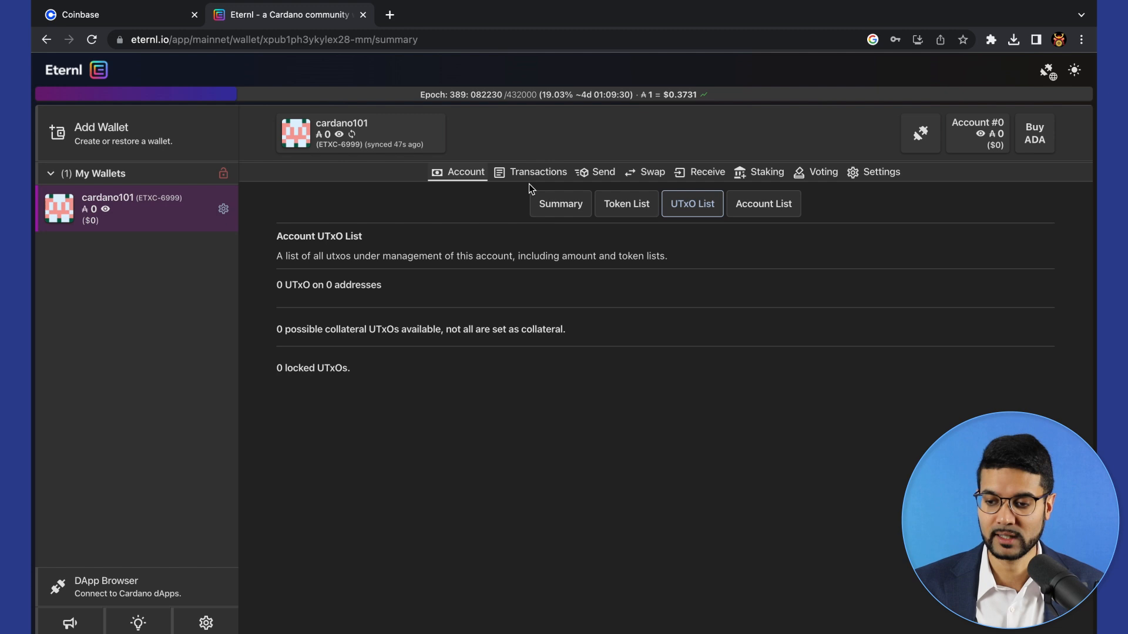
View the empty Transactions and Pending lists, then the Send and Swap pages.
click(538, 172)
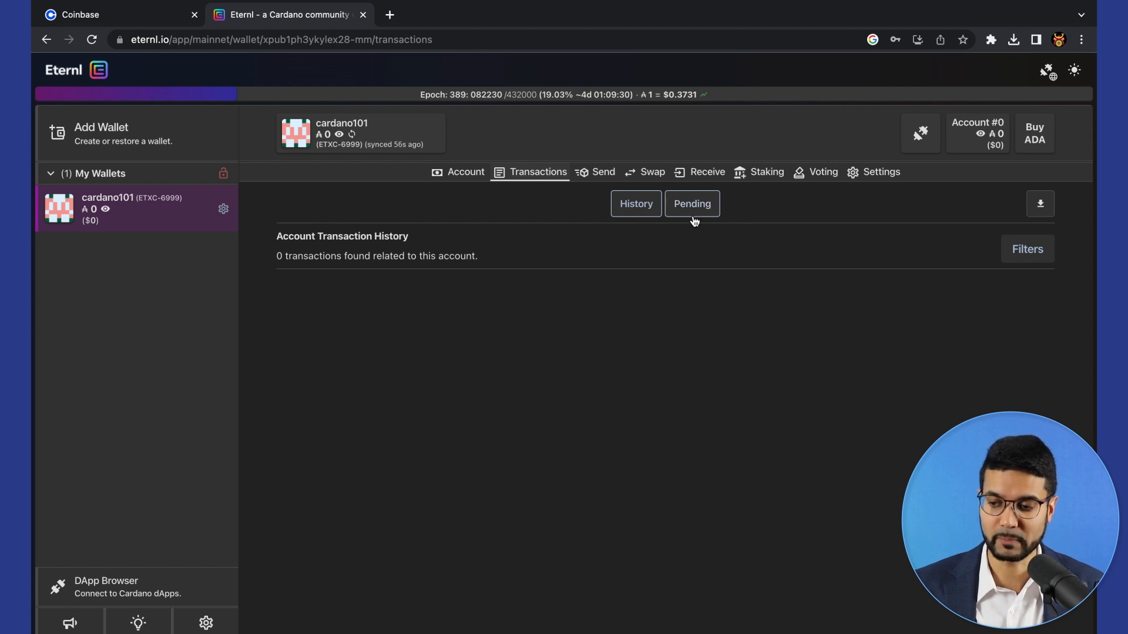
click(690, 204)
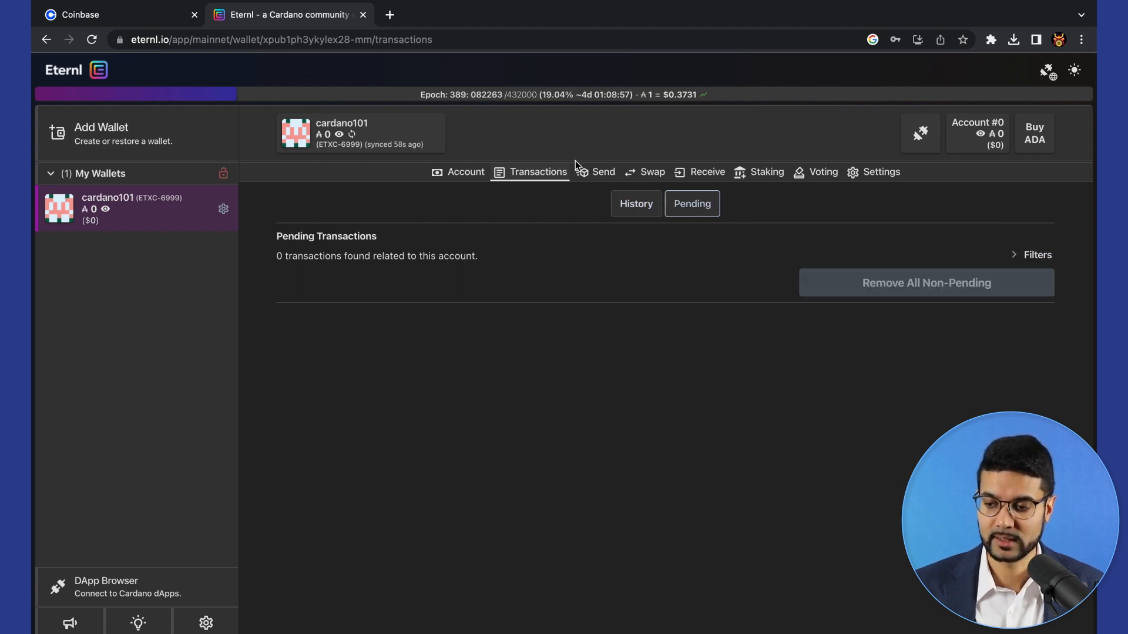
click(603, 172)
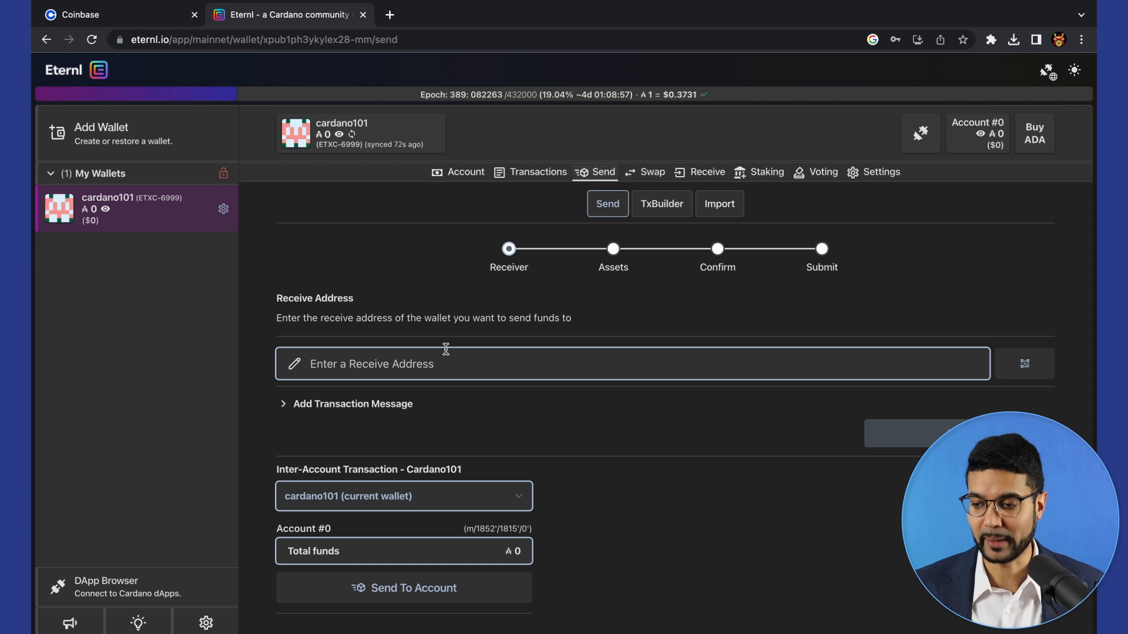
click(651, 172)
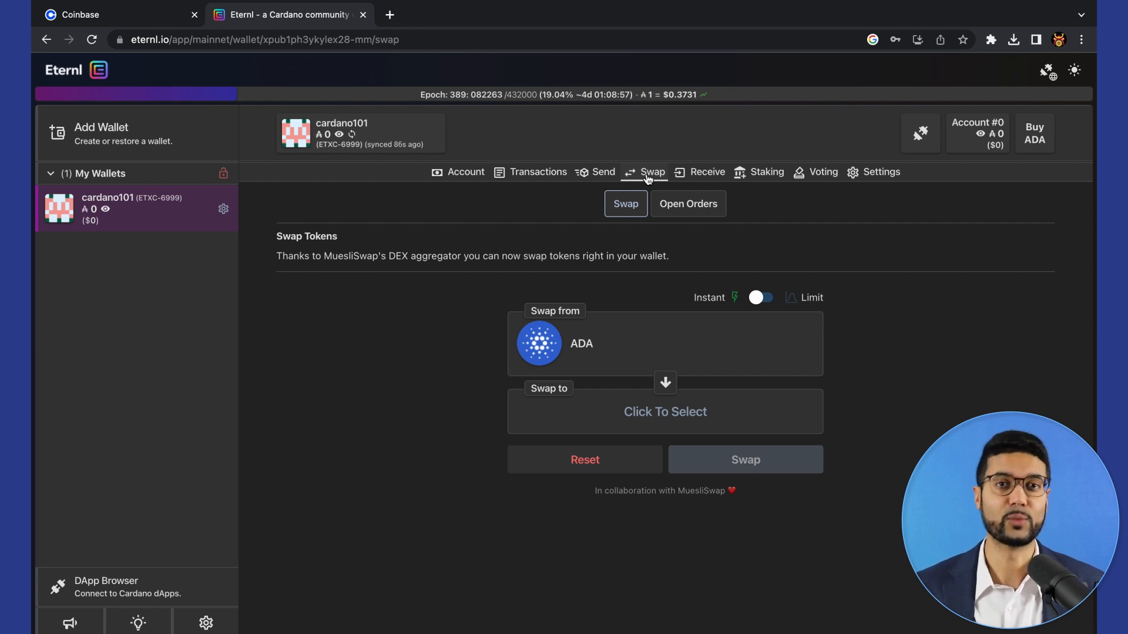
View the Receive address, scroll the ranked stake pools, then open Catalyst Voting.
click(706, 172)
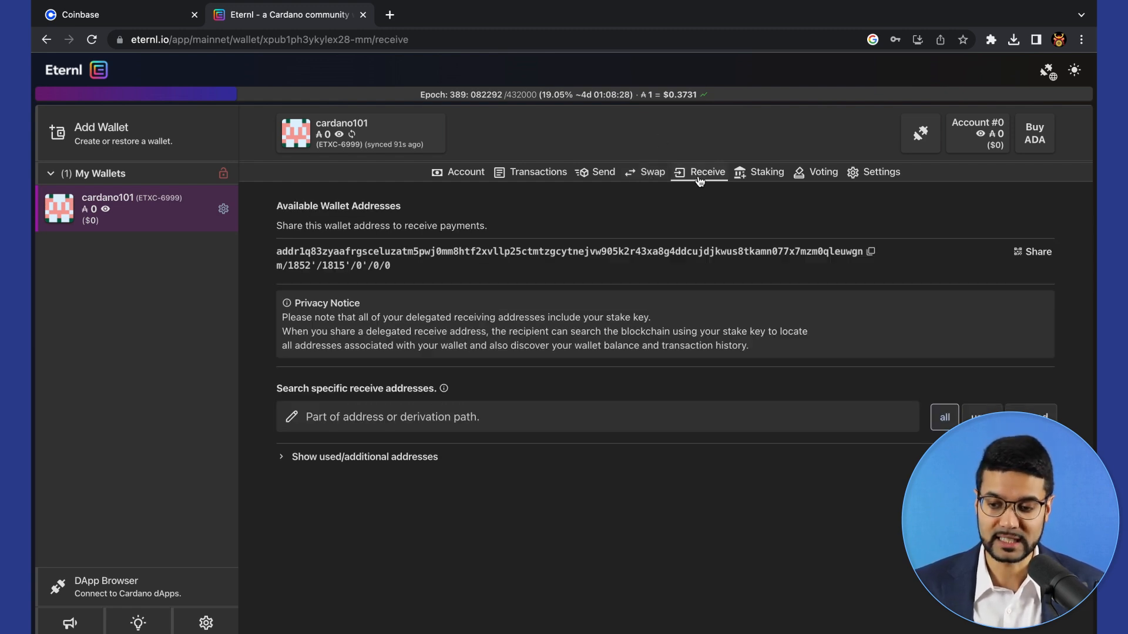
mouse_move(608, 240)
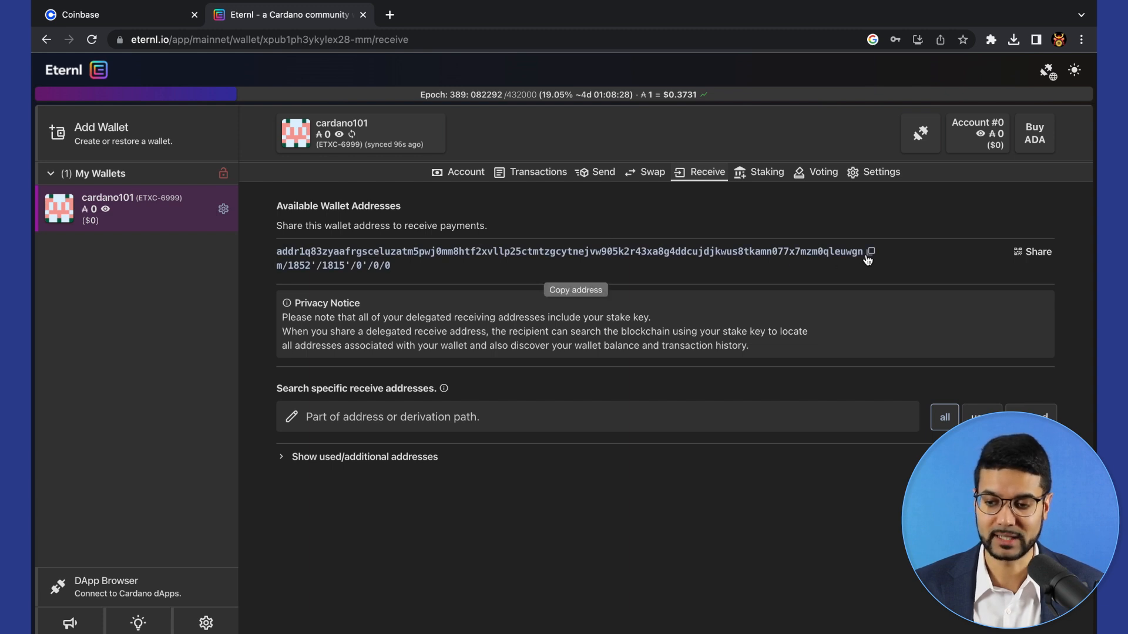
mouse_move(644, 229)
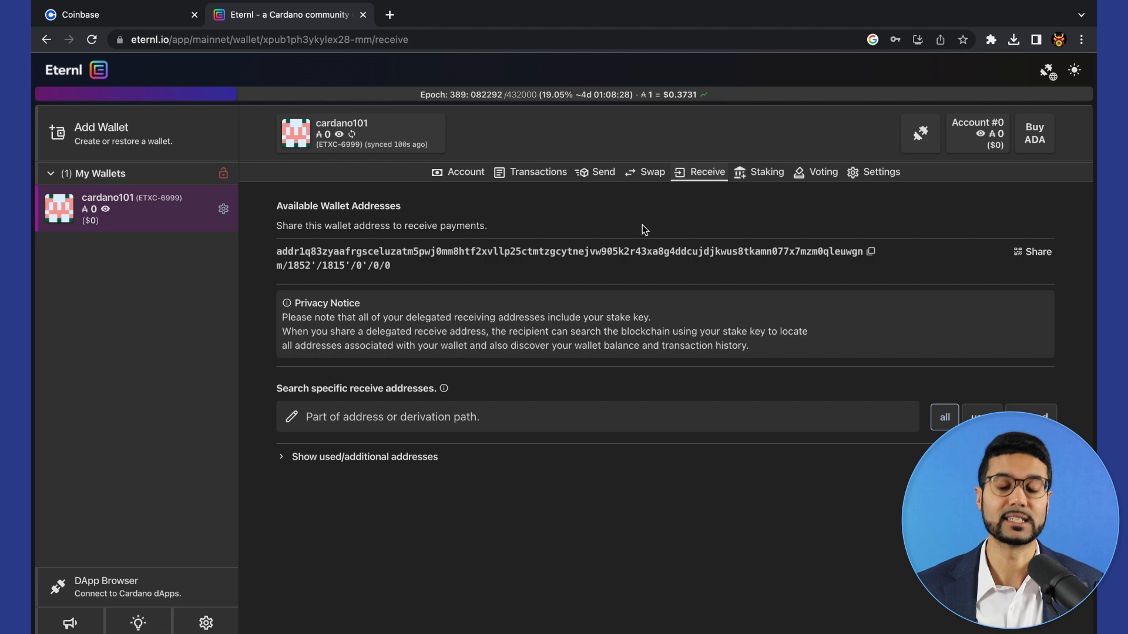
click(765, 172)
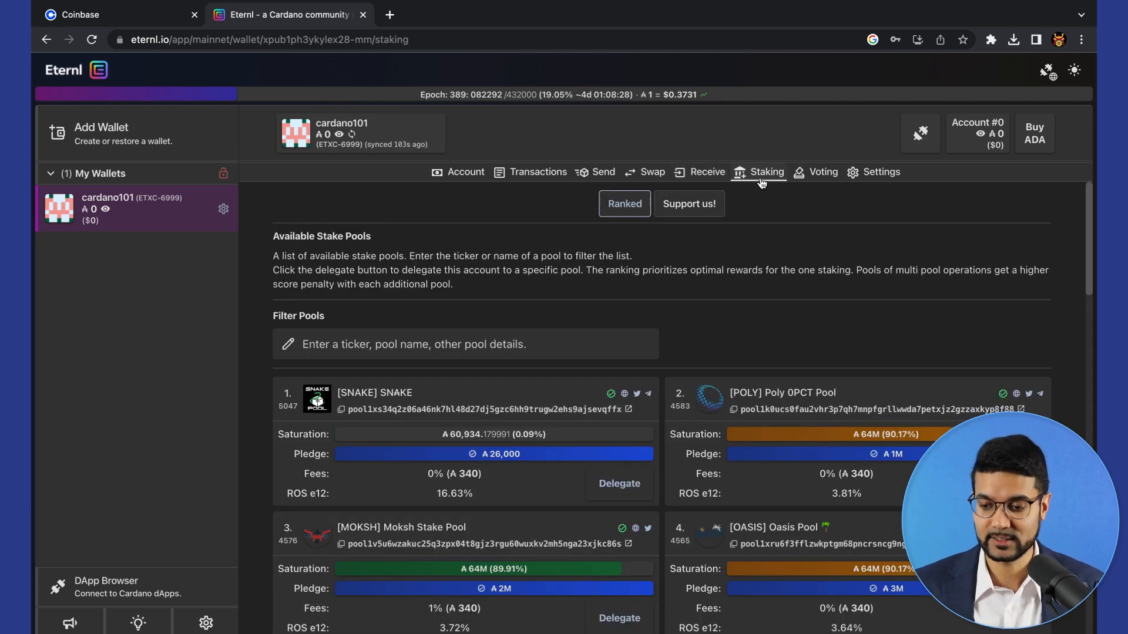
scroll(down, 3)
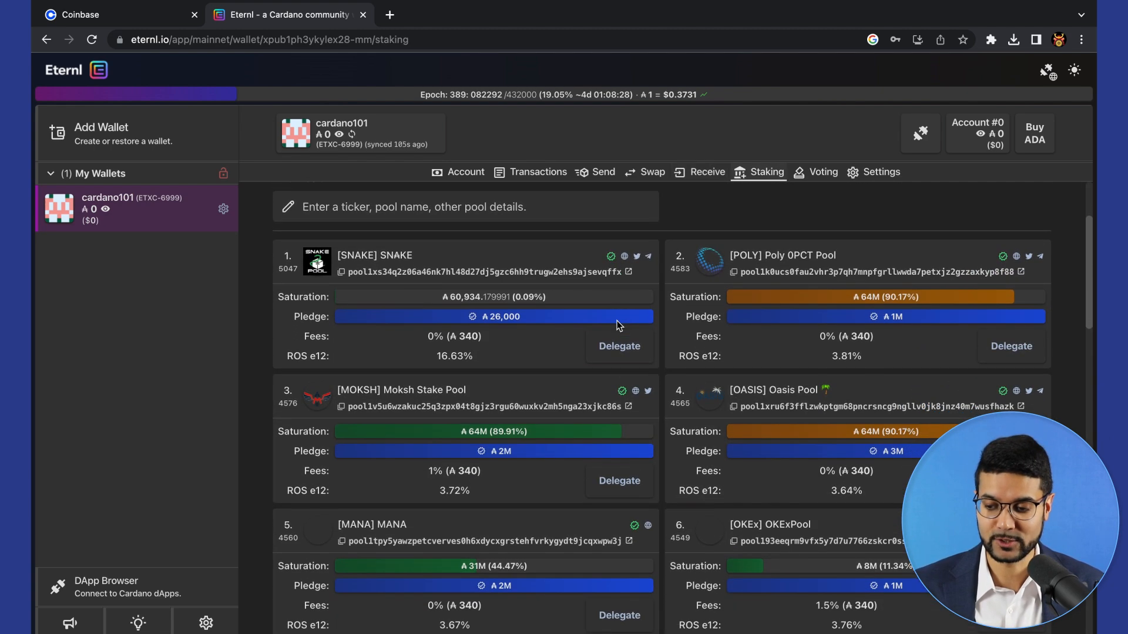
scroll(down, 3)
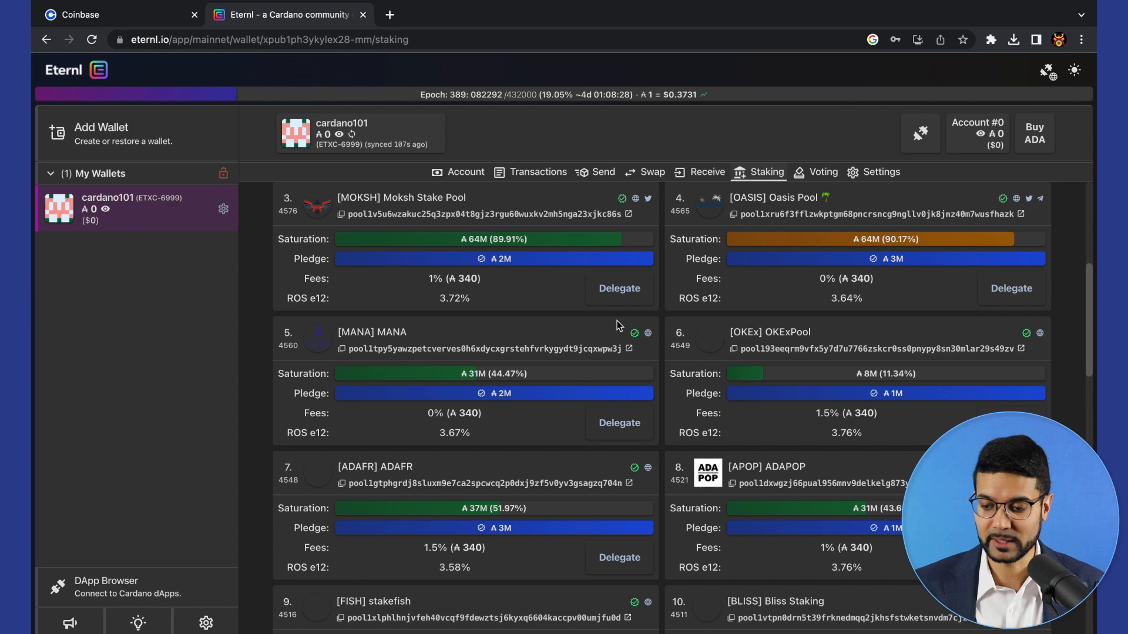
scroll(down, 3)
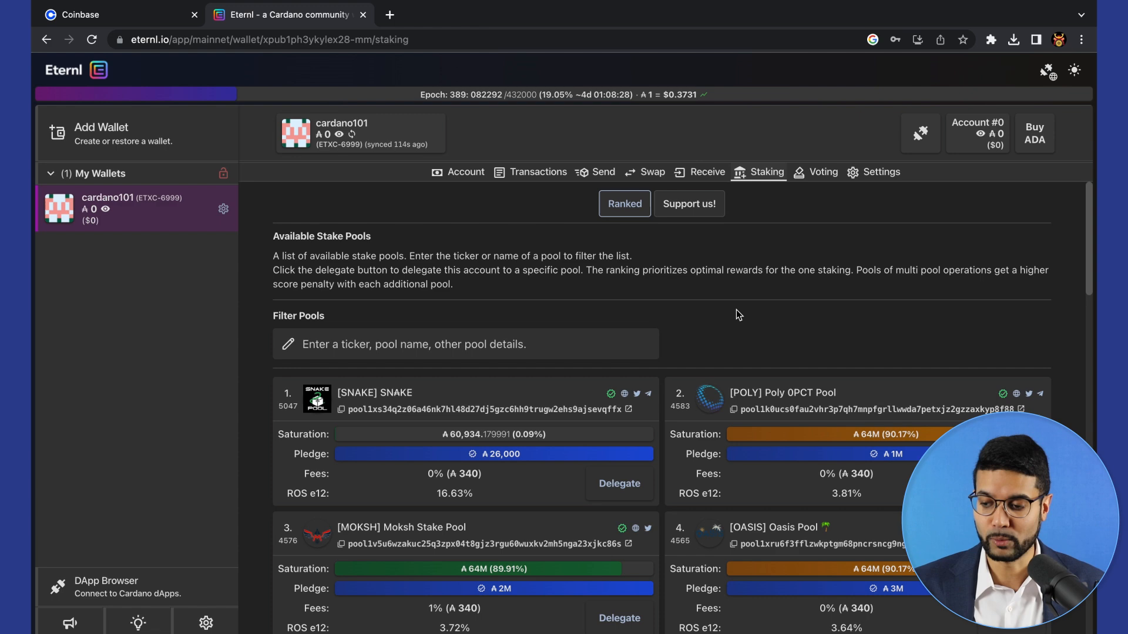
mouse_move(730, 218)
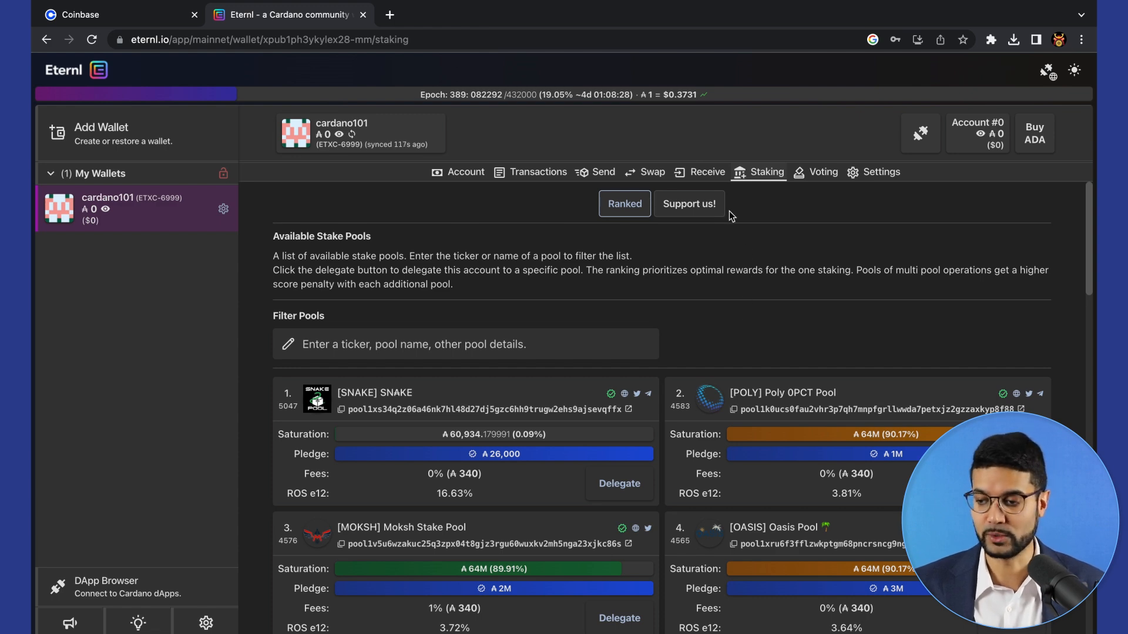
click(823, 172)
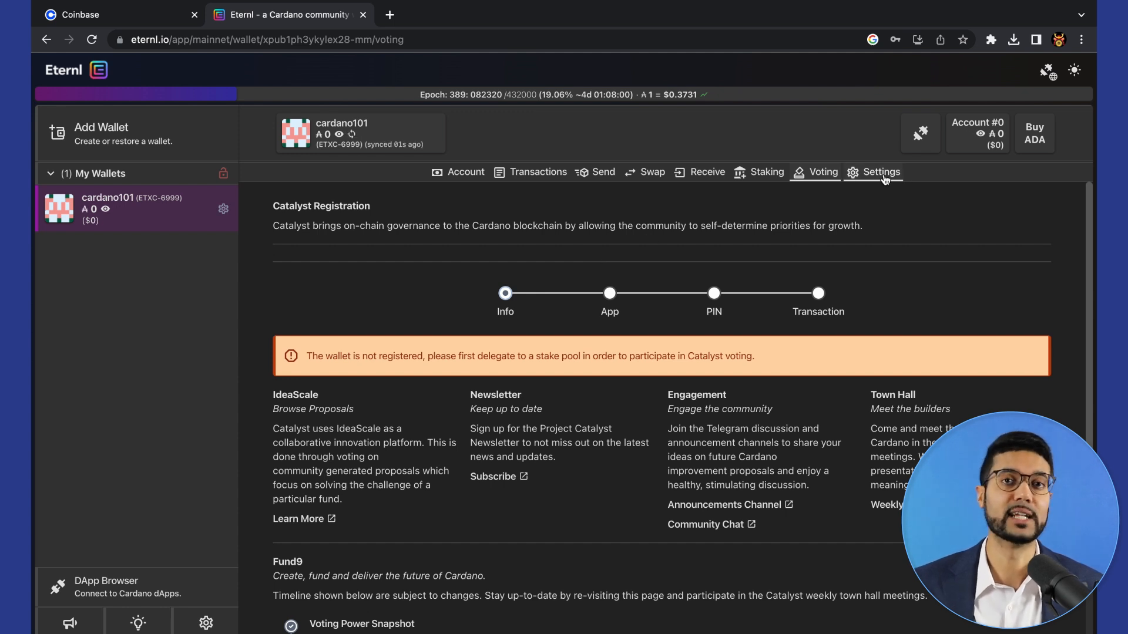
Open wallet Settings in dark theme and scroll to the disabled Collateral option.
click(881, 172)
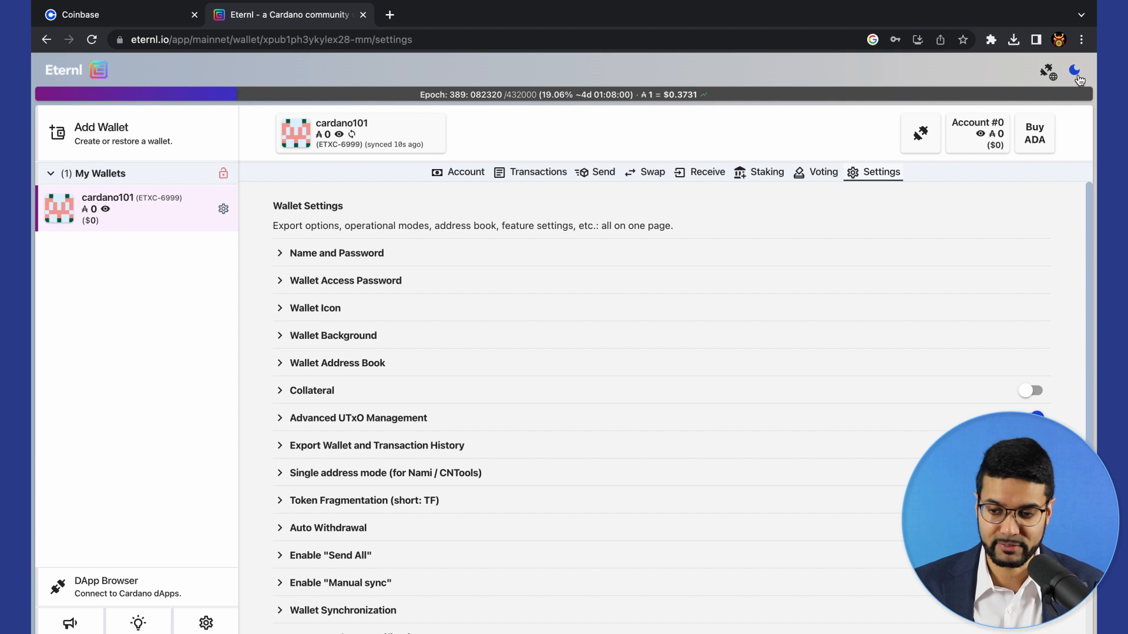
click(1075, 70)
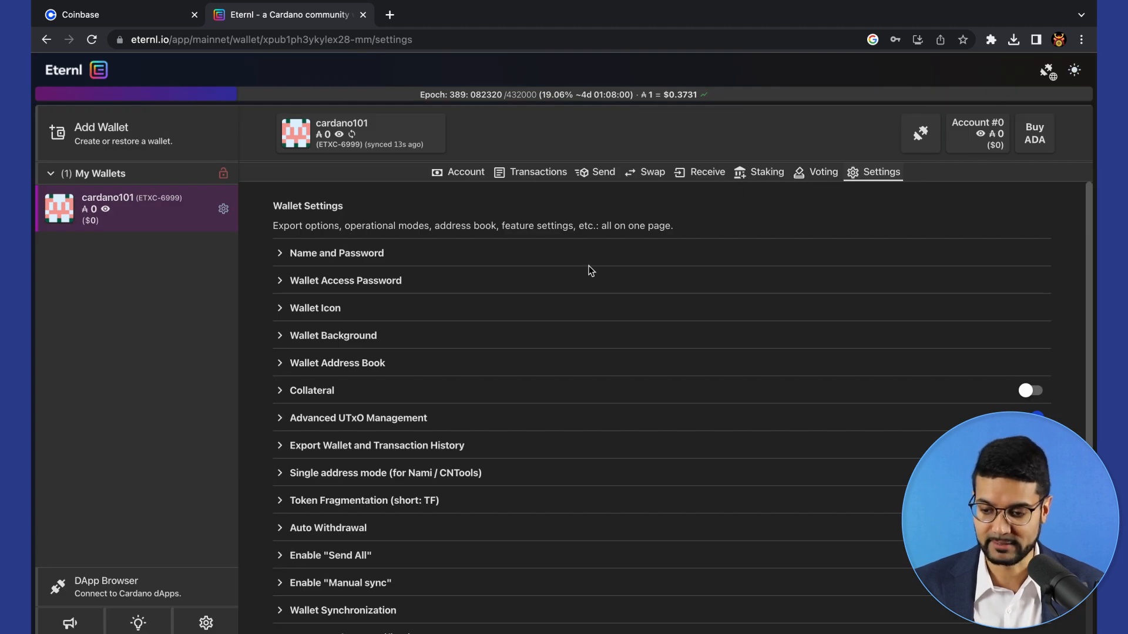
scroll(down, 3)
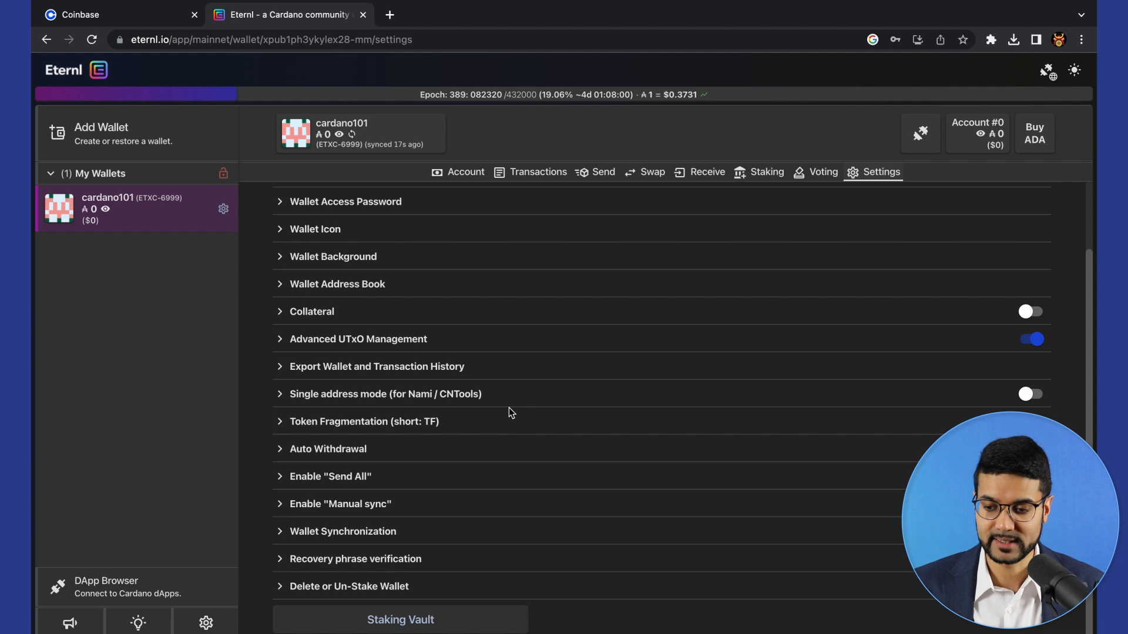
mouse_move(338, 311)
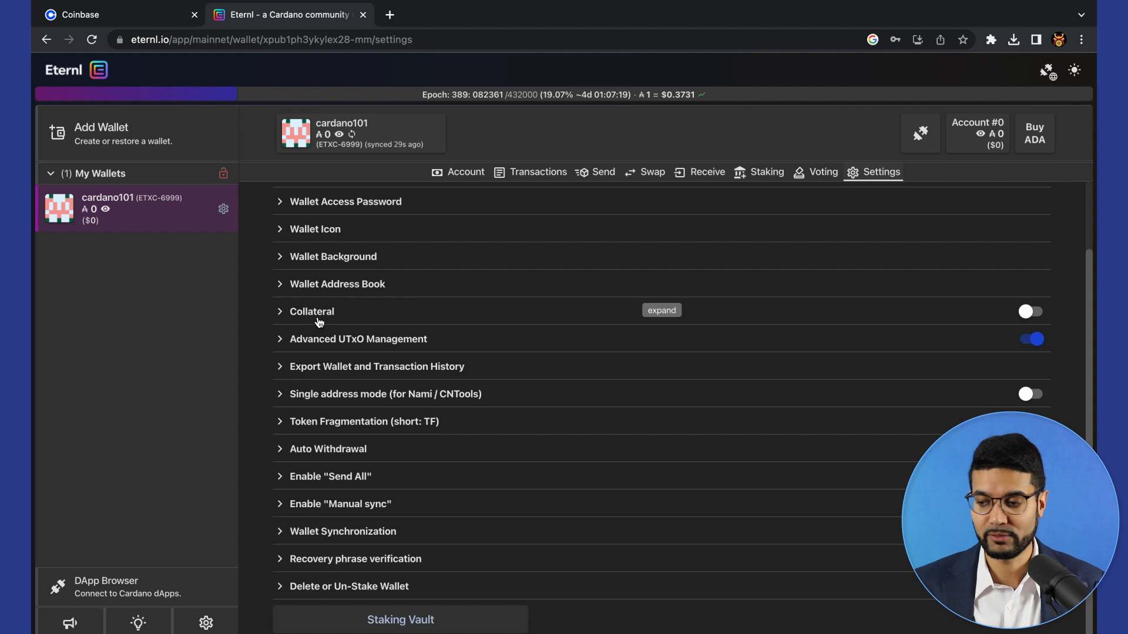
click(1030, 311)
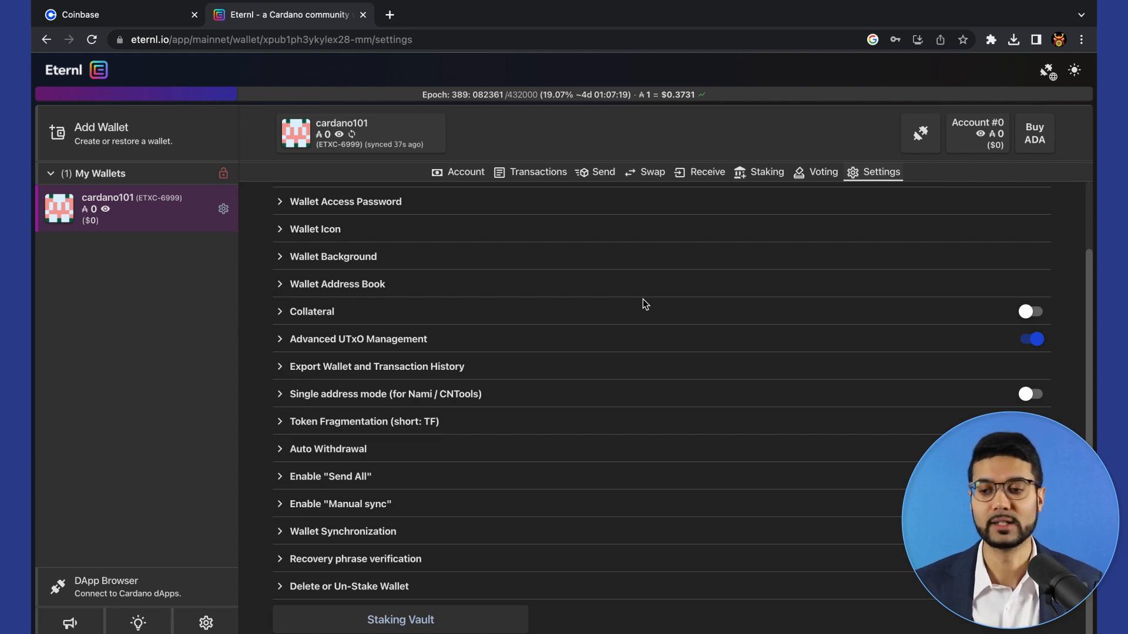
mouse_move(490, 150)
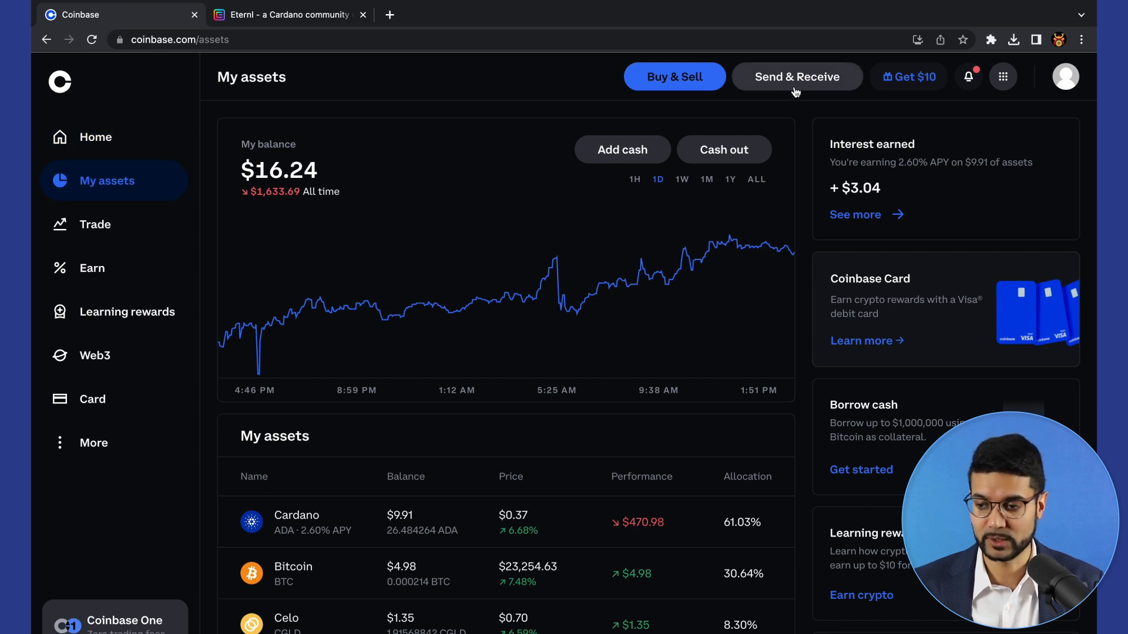
Start a Coinbase send of the full 19.305167 ADA, then switch to Eternl.
click(797, 76)
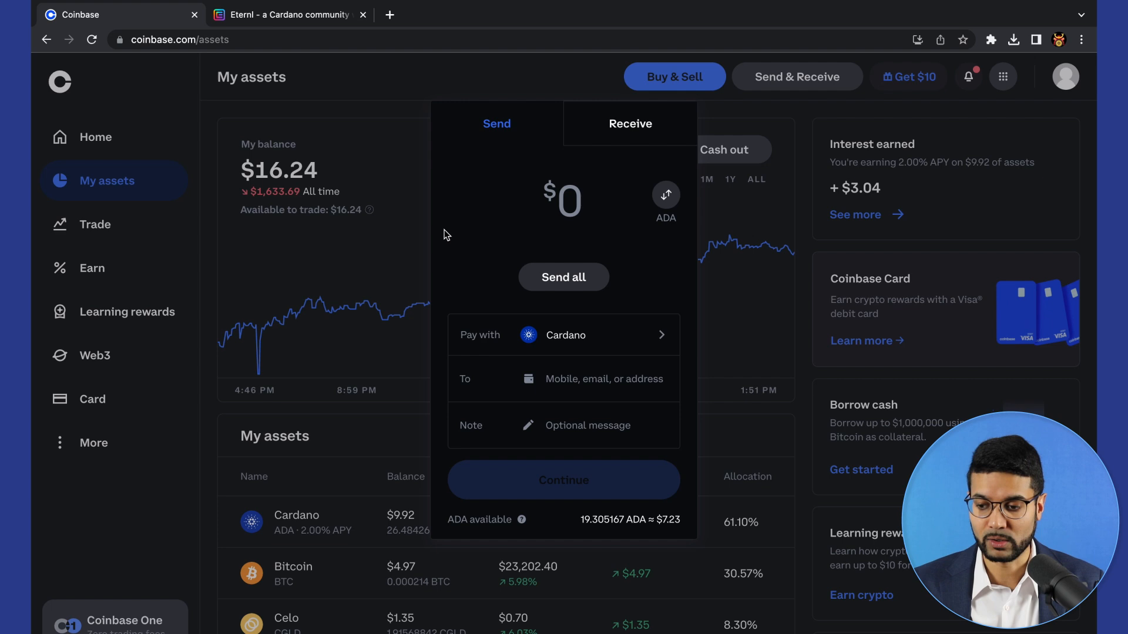
mouse_move(554, 352)
text(7.23)
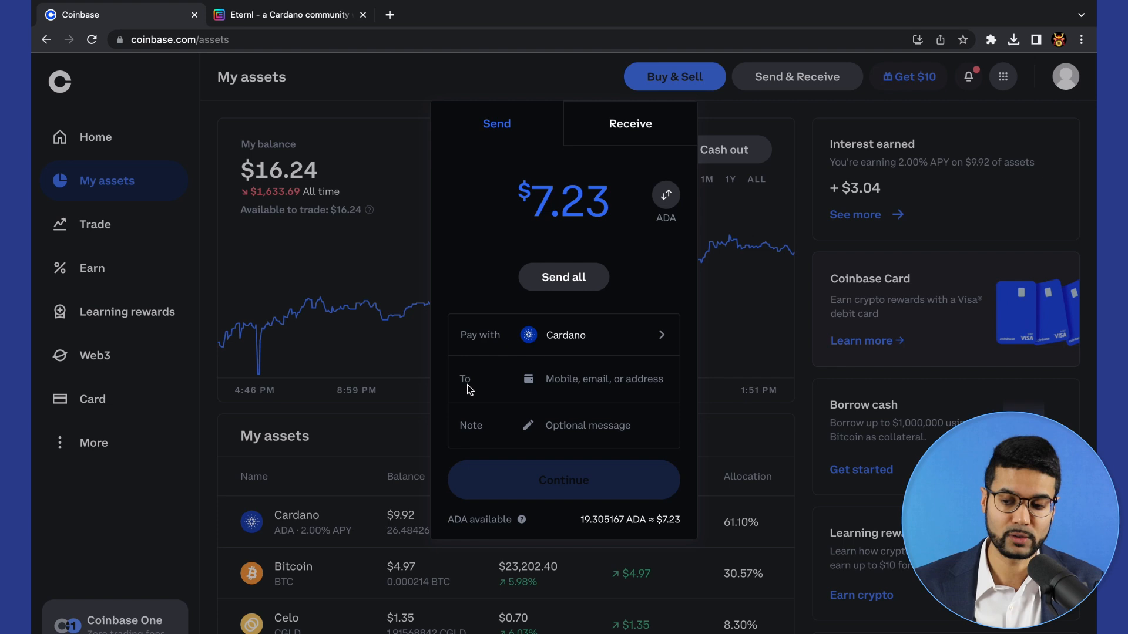
mouse_move(615, 386)
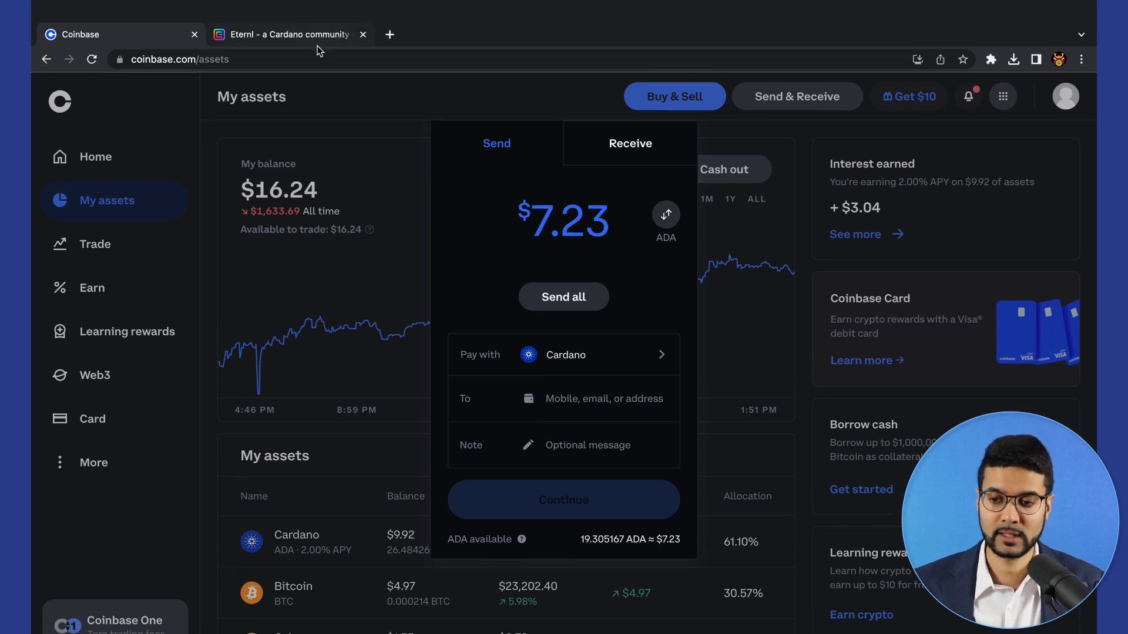
click(288, 34)
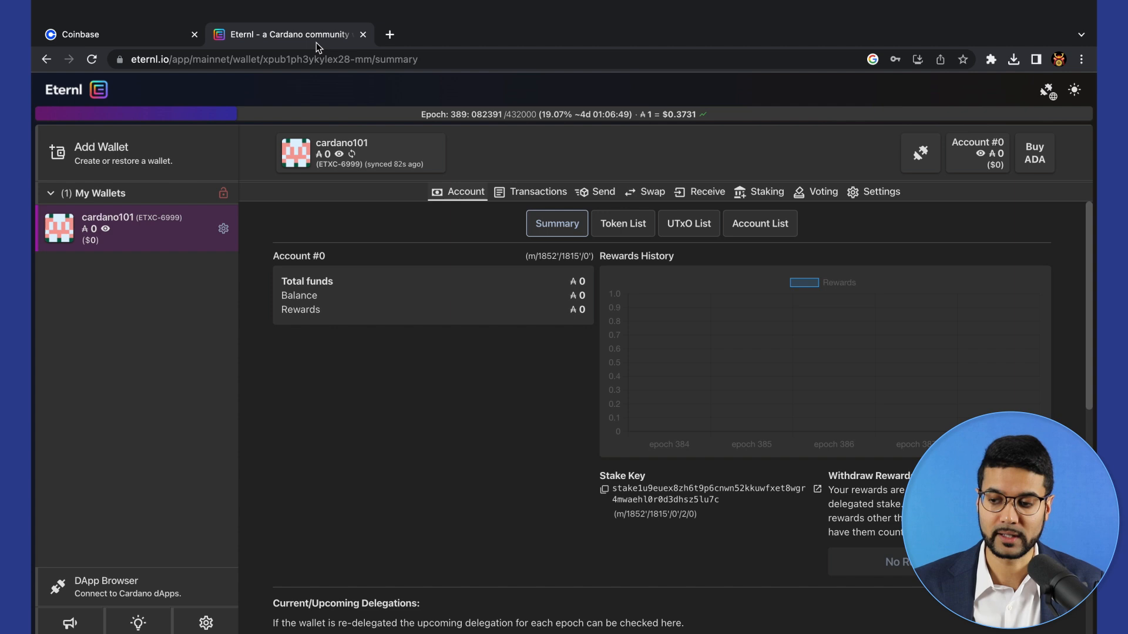
Copy the cardano101 receiving address from Eternl's Receive page.
click(706, 192)
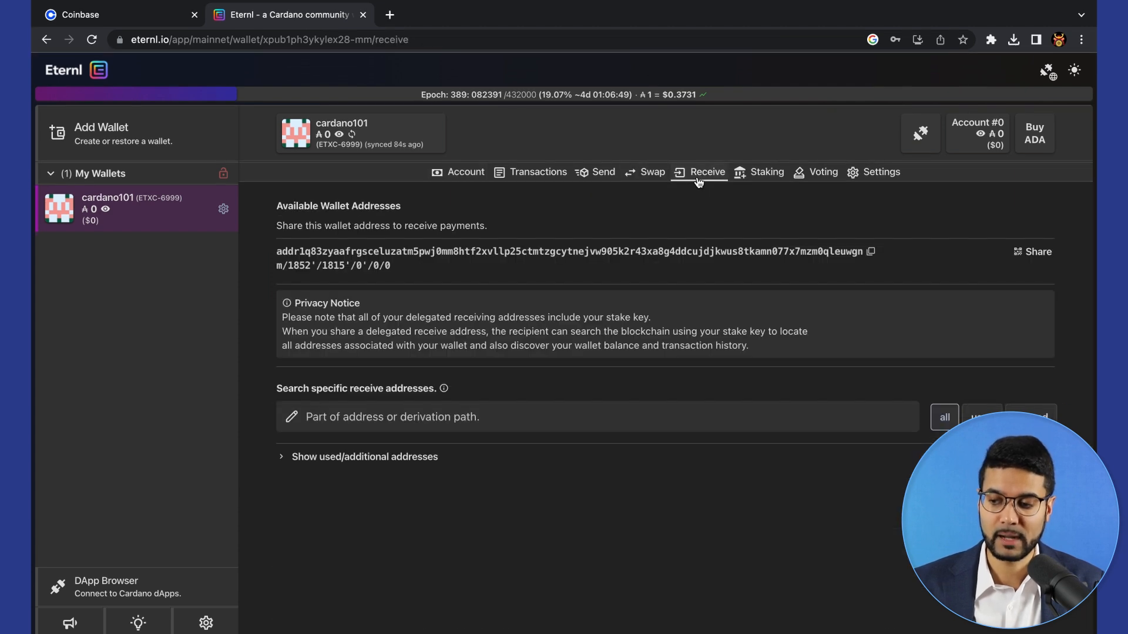
click(870, 252)
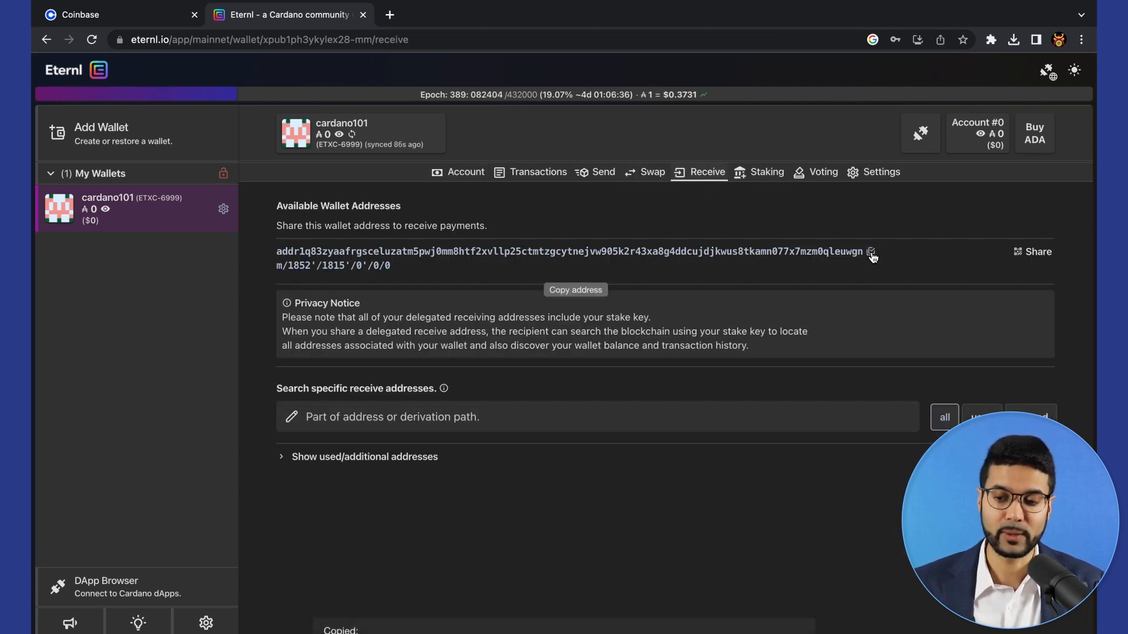
mouse_move(281, 259)
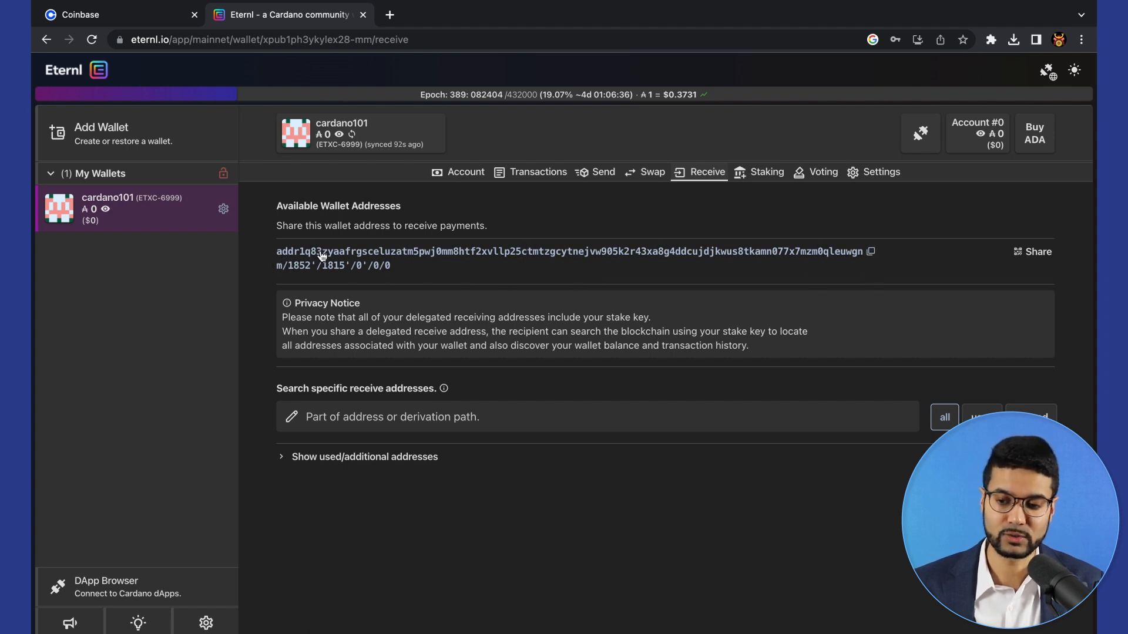
mouse_move(320, 251)
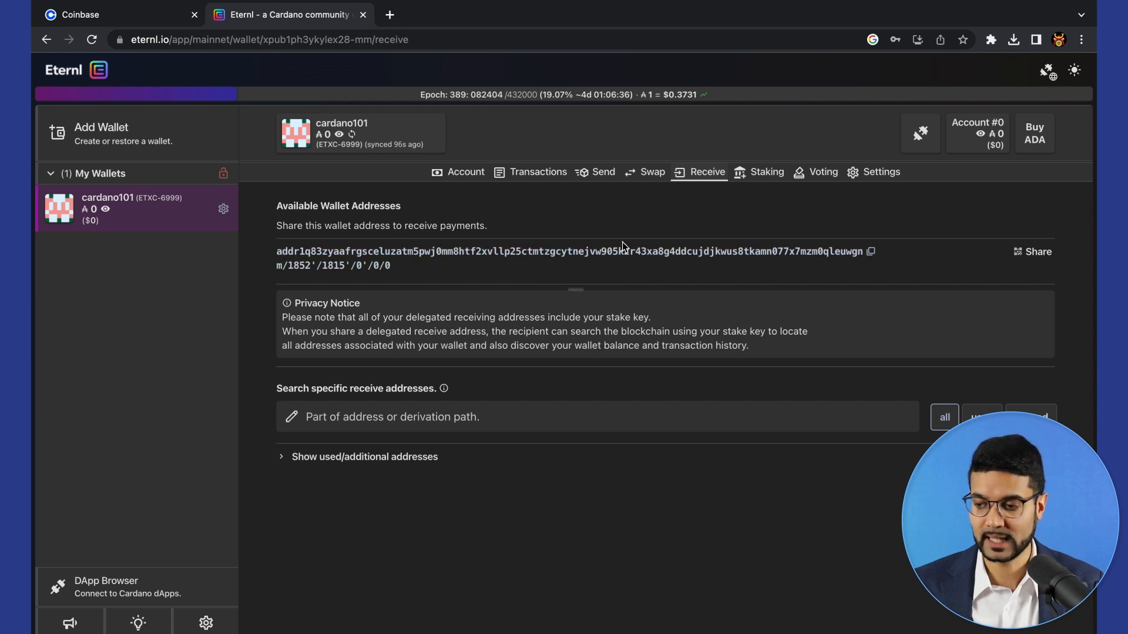
mouse_move(869, 252)
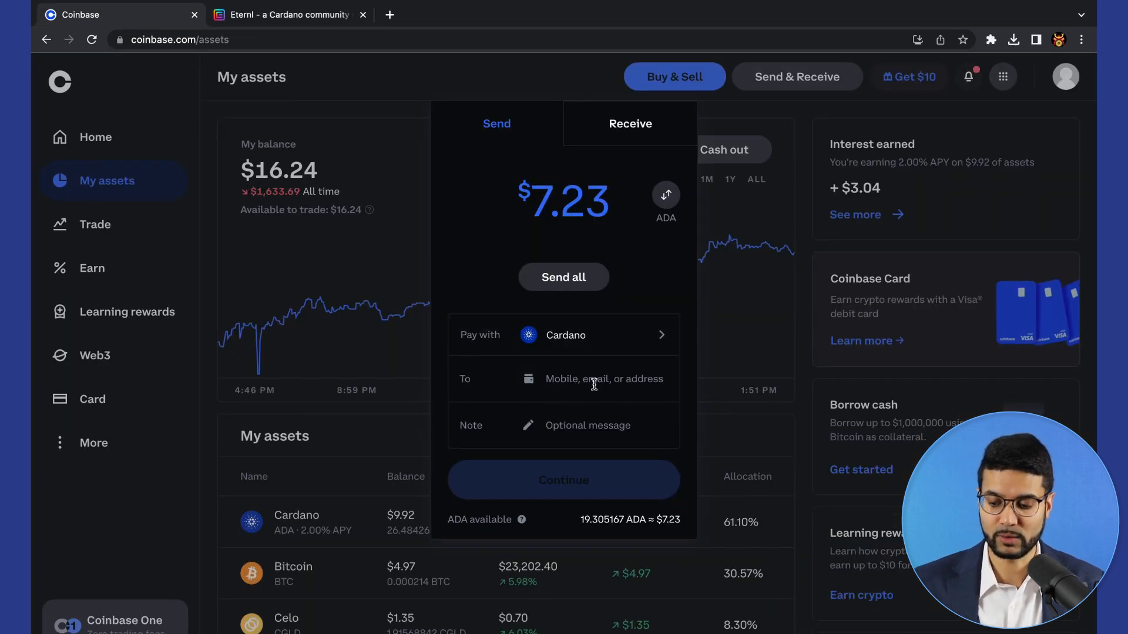
Paste the Eternl address, send 19.120566 ADA from Coinbase, and close the confirmation.
text(addr1q83zyaafrgsceluzatm5pwj0mm8htf2xvllp25ctmtzgcytnejvw905k2r43xa8g4ddcujdjkwus8tkamn077x7mzm0qleuwgn)
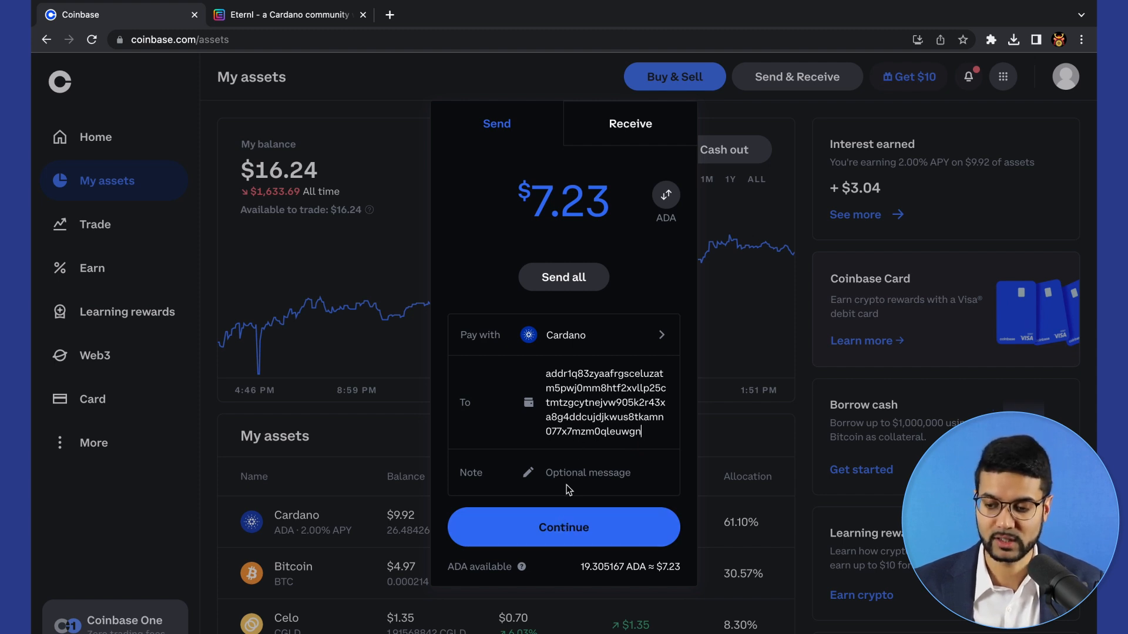
click(564, 528)
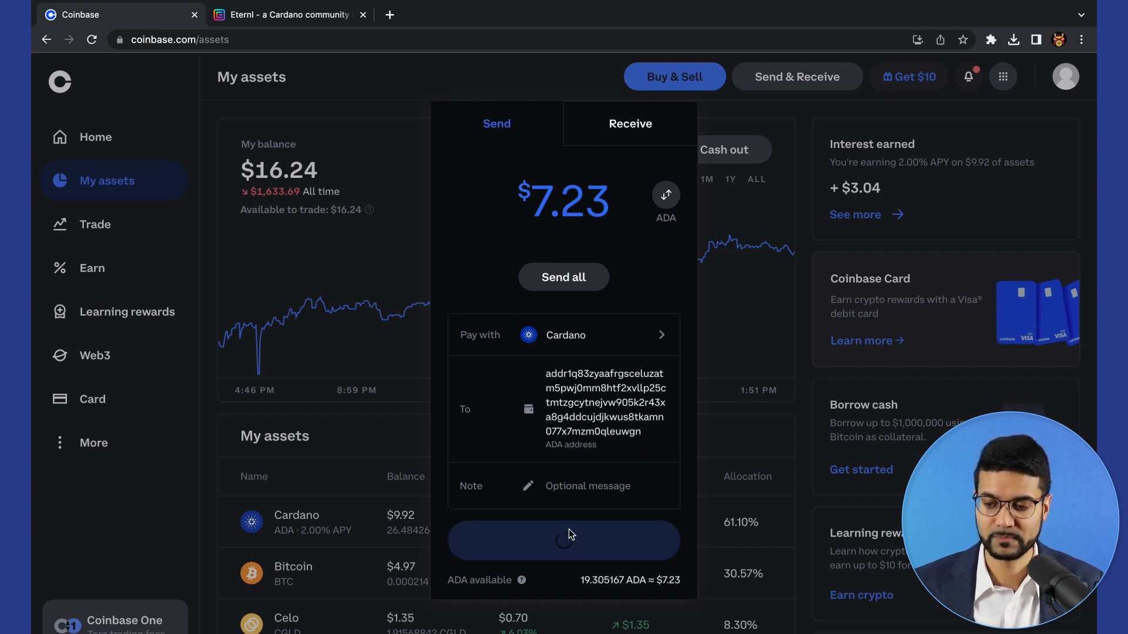
click(563, 540)
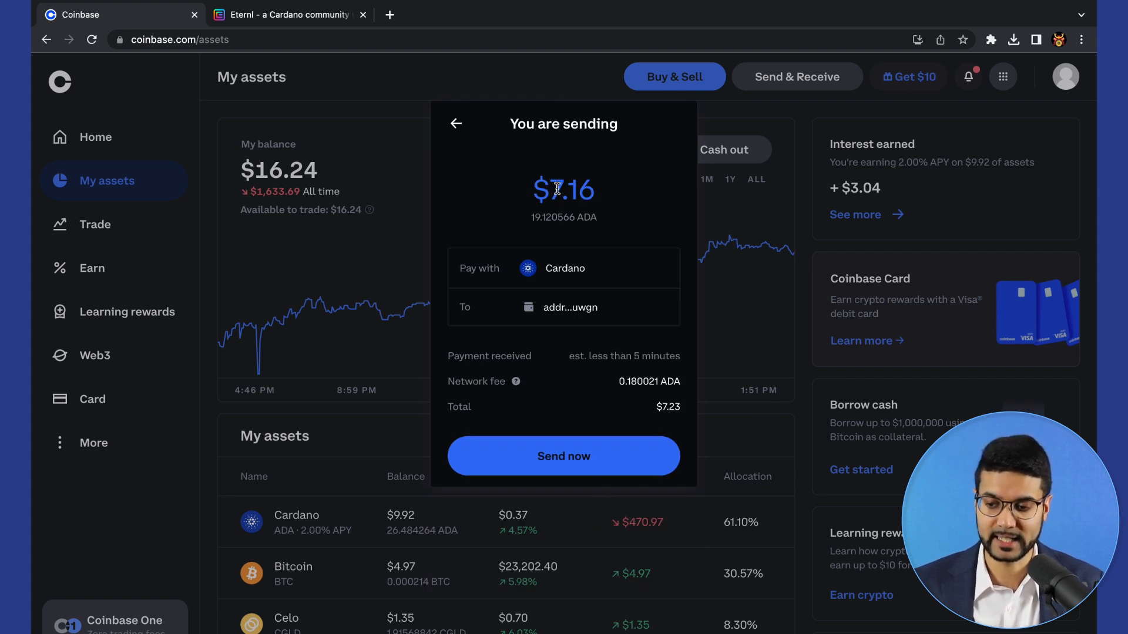
mouse_move(526, 304)
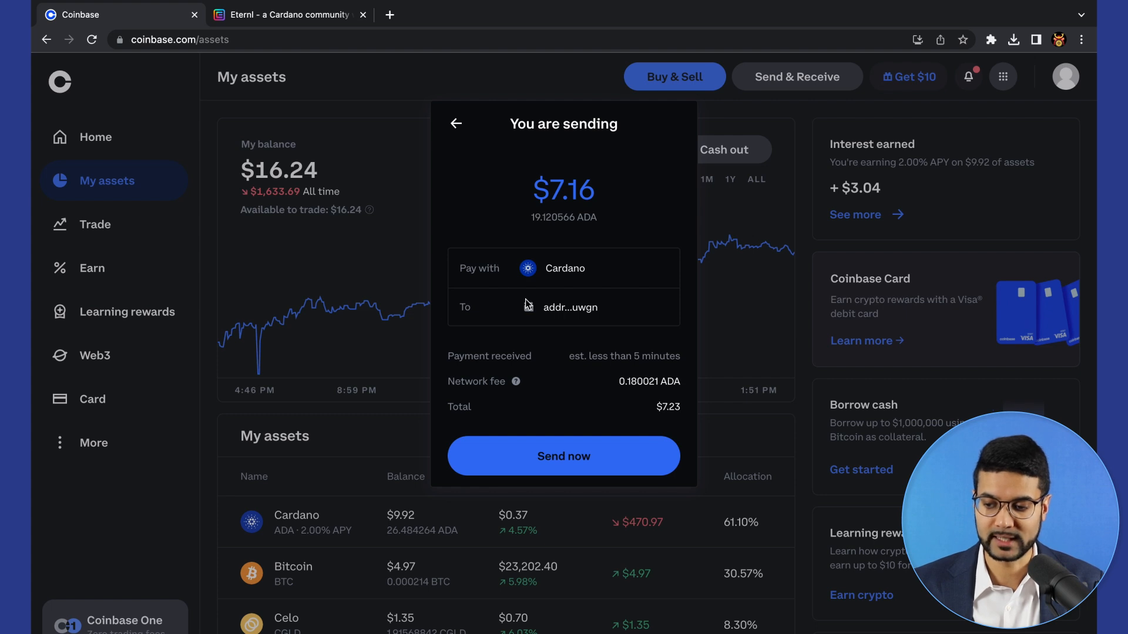
mouse_move(507, 391)
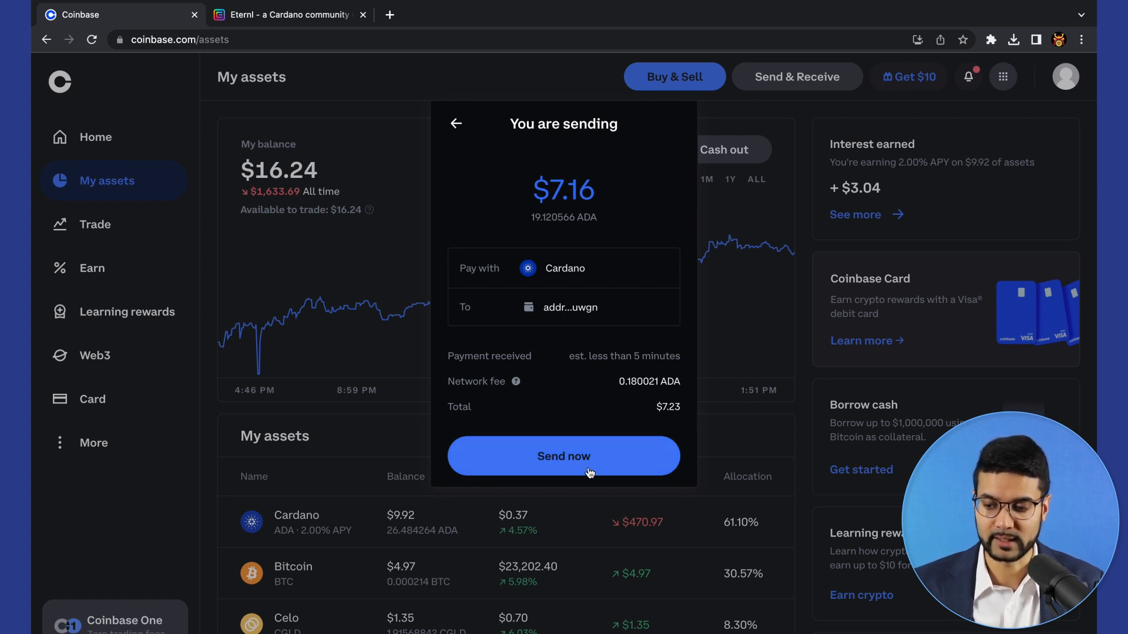
click(563, 455)
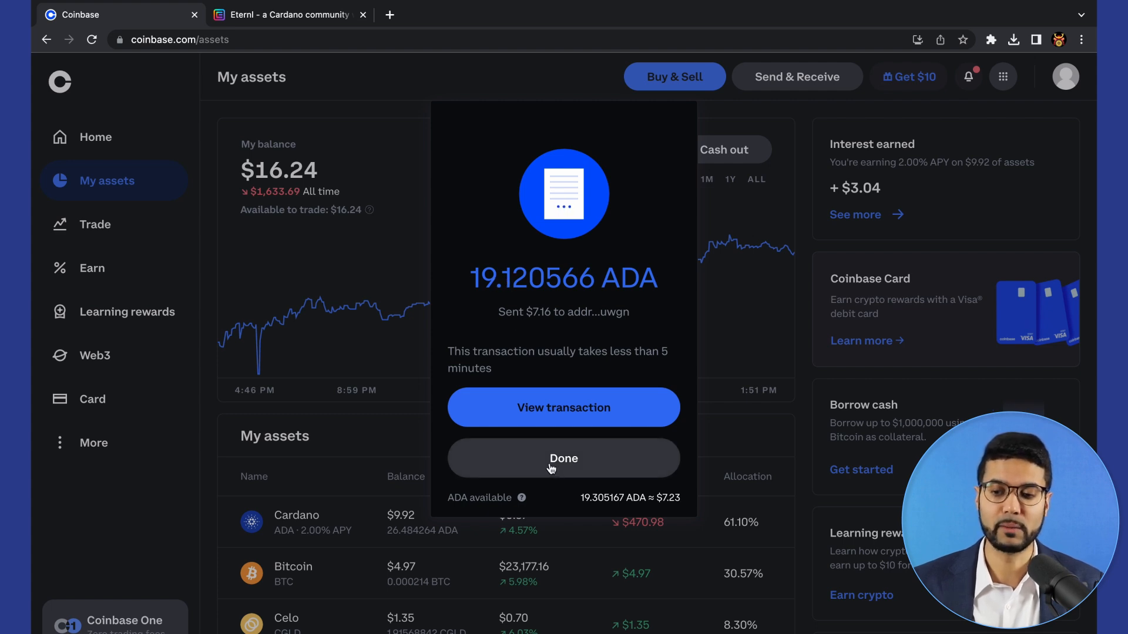
click(563, 458)
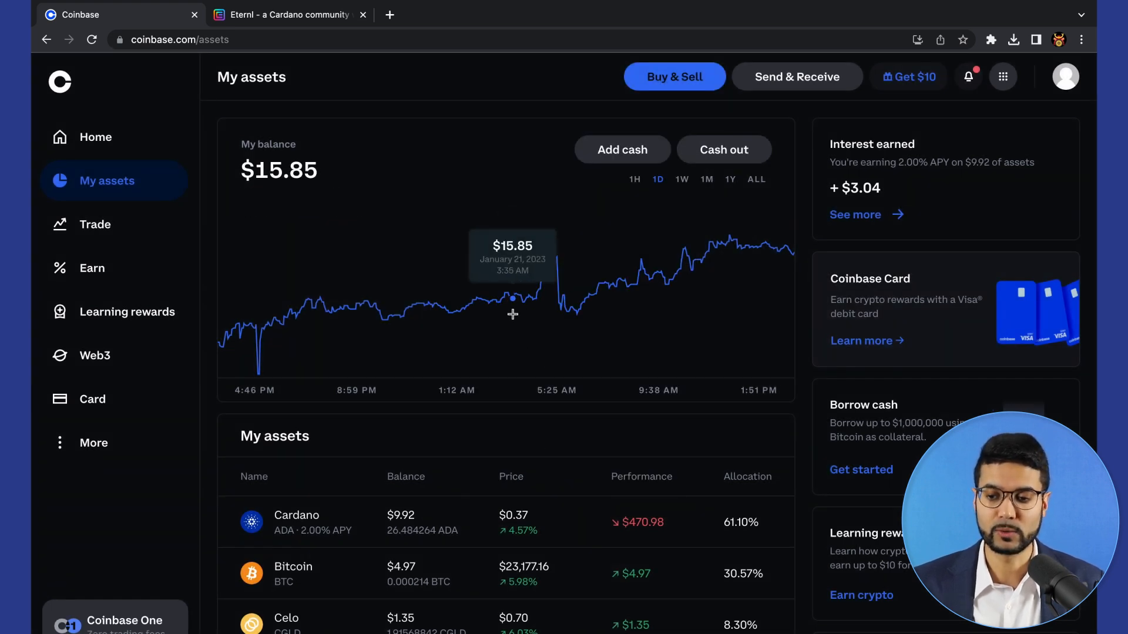
Check Eternl's Transactions list for the received 19.120566 ADA (about $7.15).
click(288, 14)
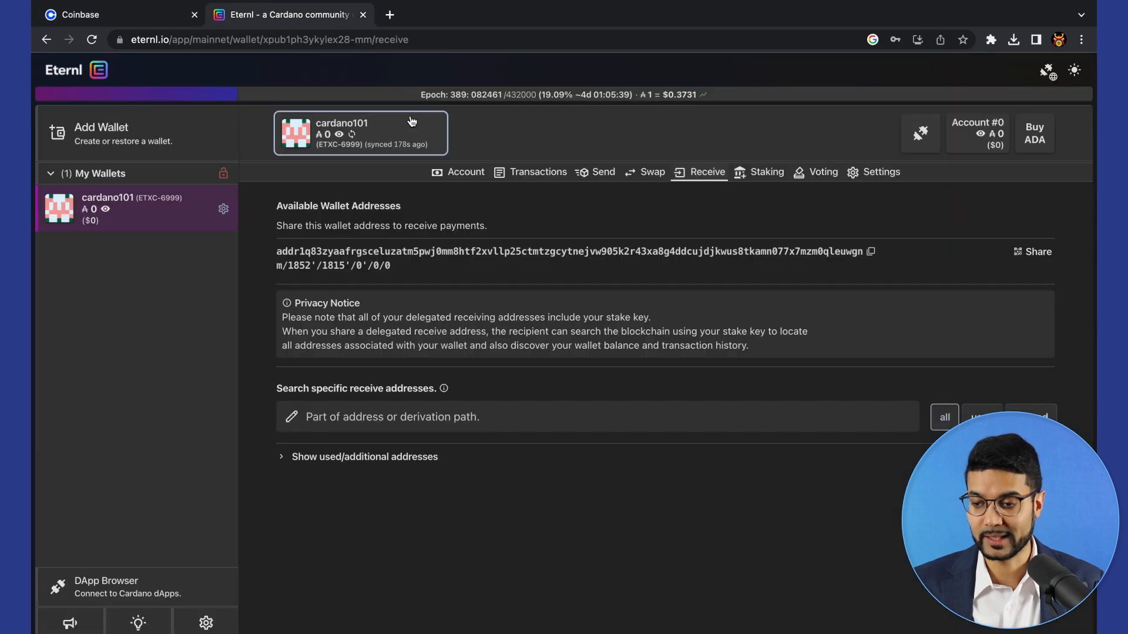
click(538, 172)
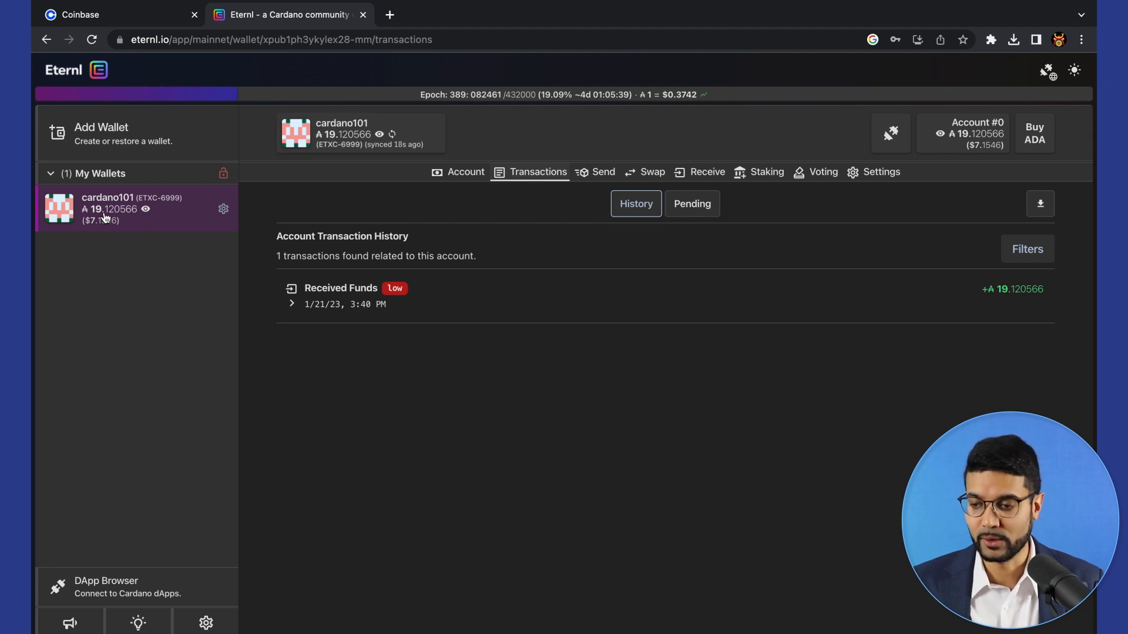
mouse_move(603, 172)
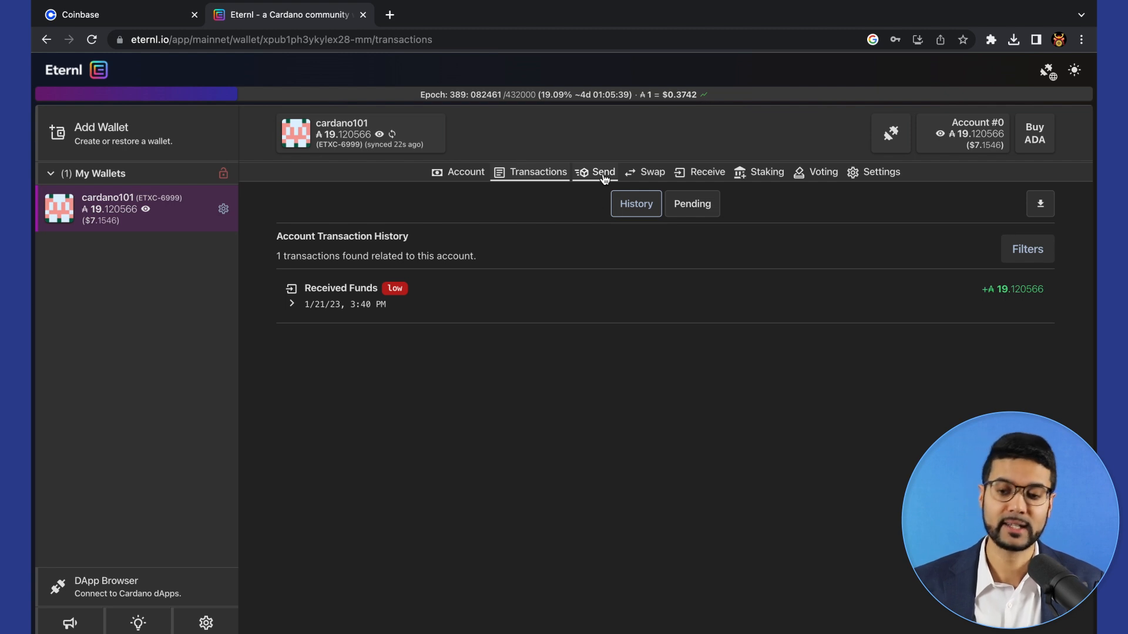
click(603, 172)
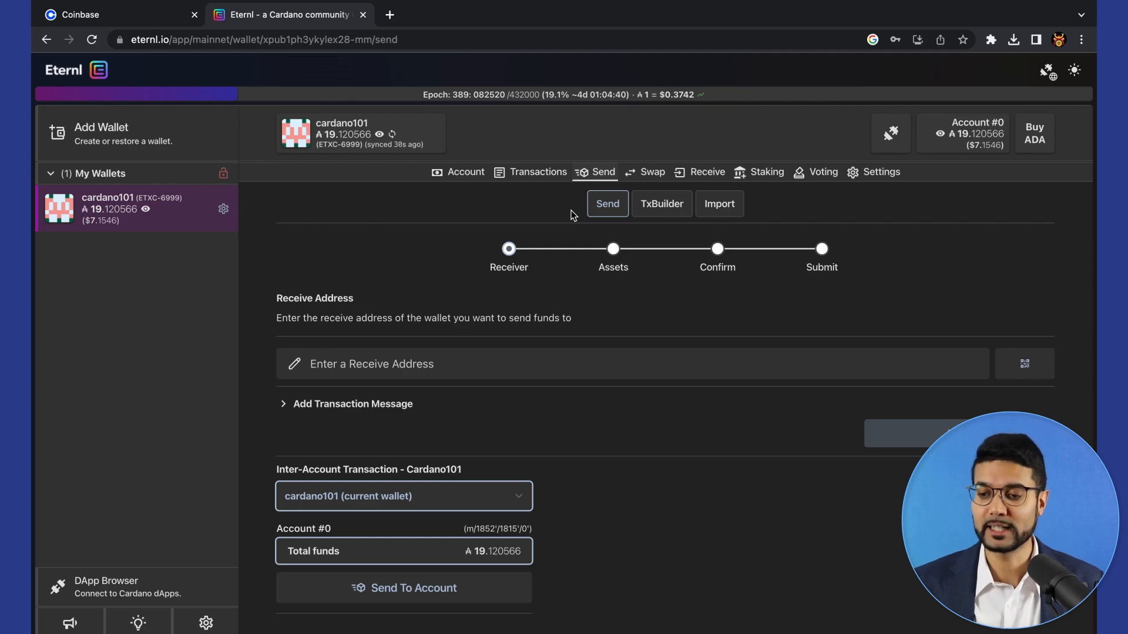
click(538, 172)
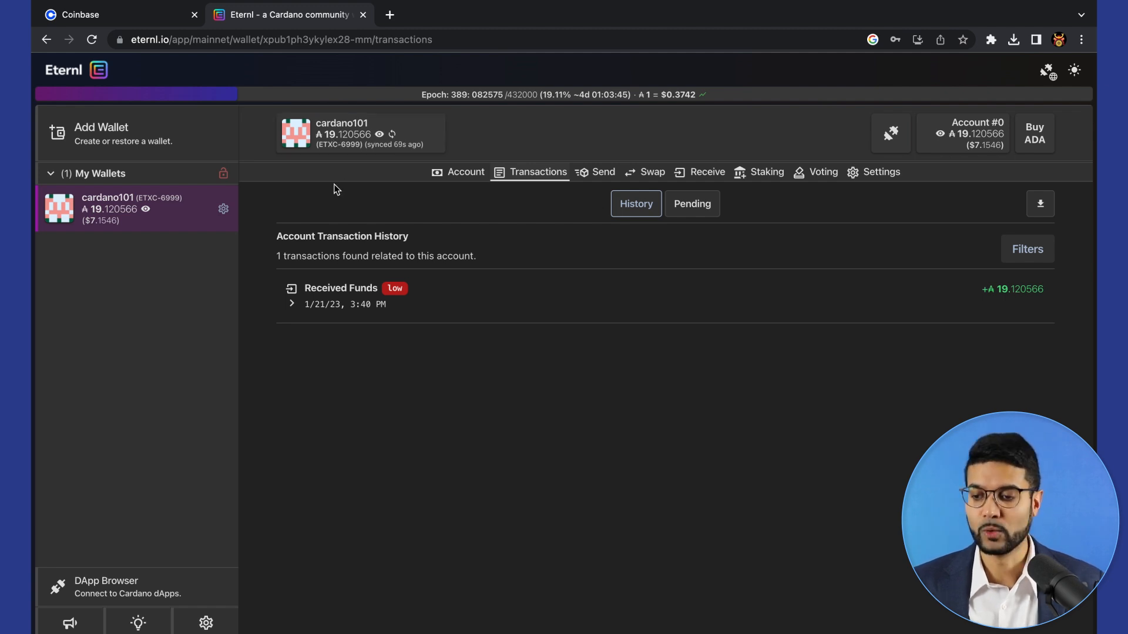
mouse_move(358, 256)
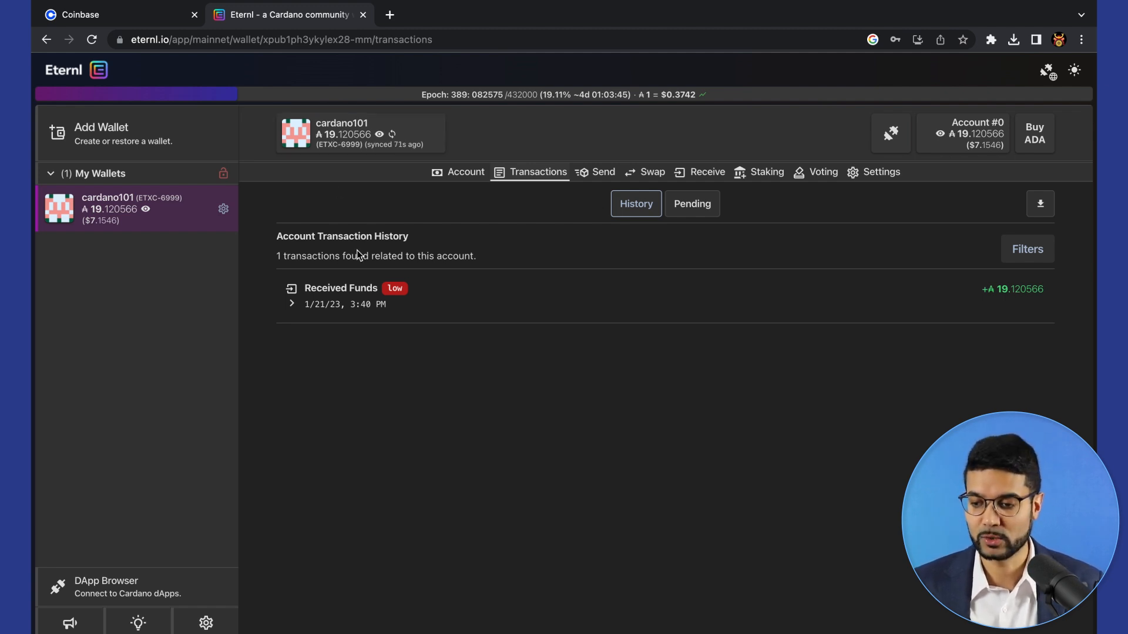
mouse_move(395, 298)
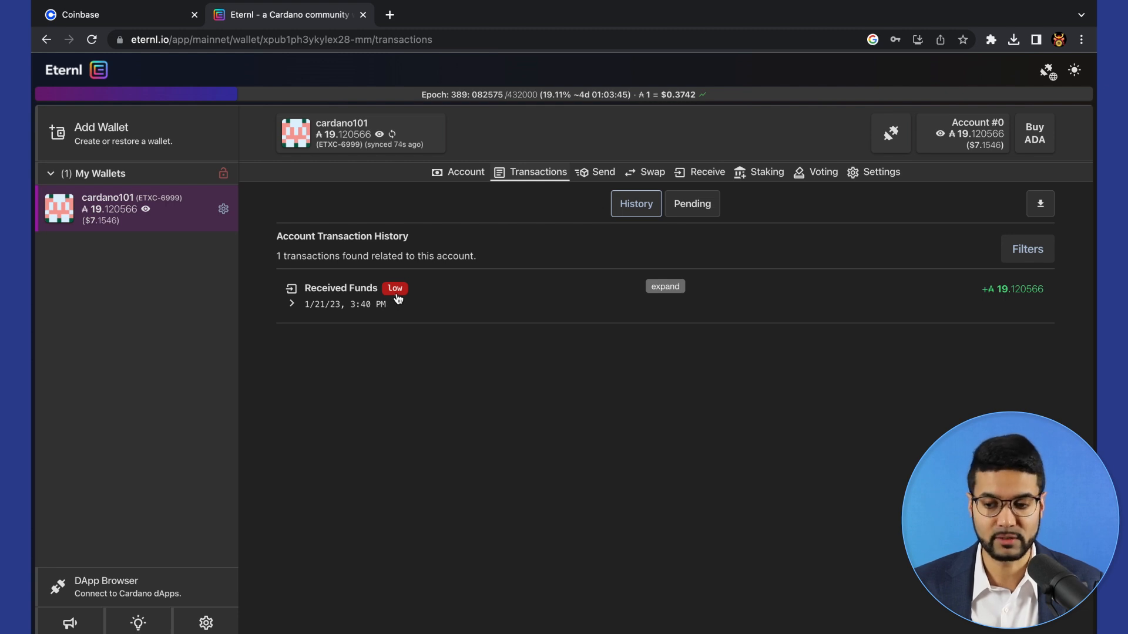
mouse_move(320, 315)
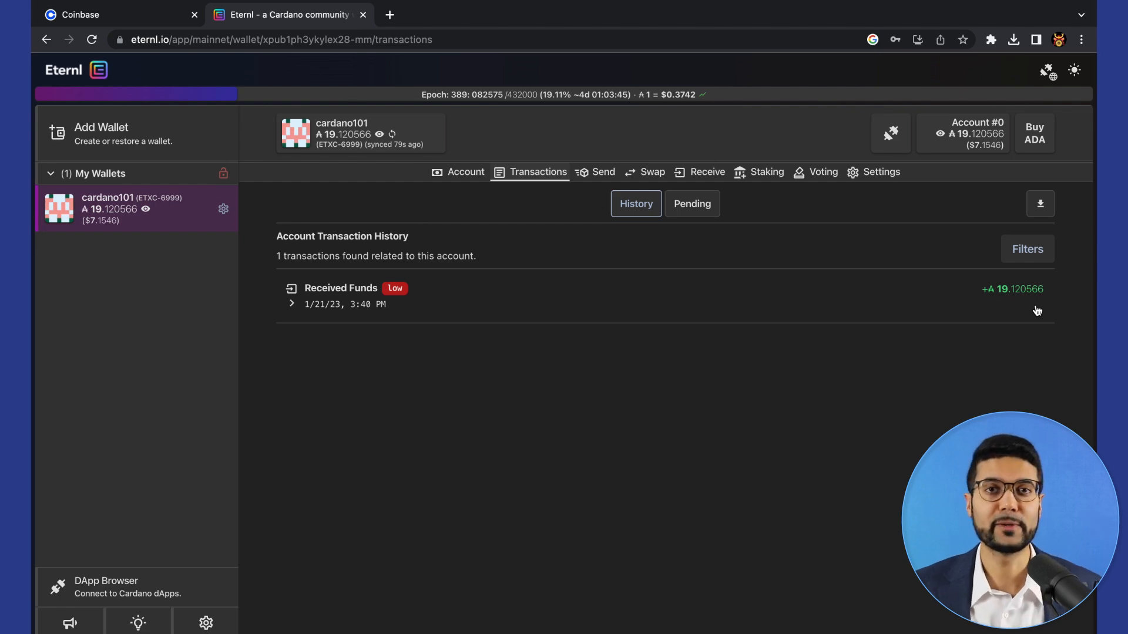
Open cardano101's Settings page, with collateral still off.
click(881, 172)
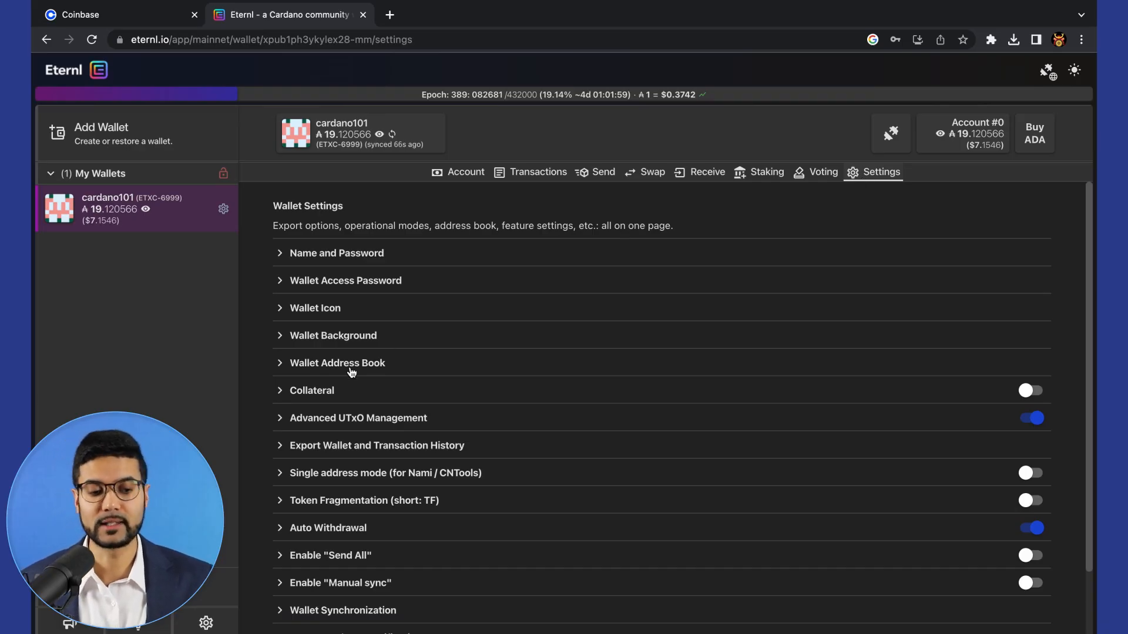
mouse_move(327, 329)
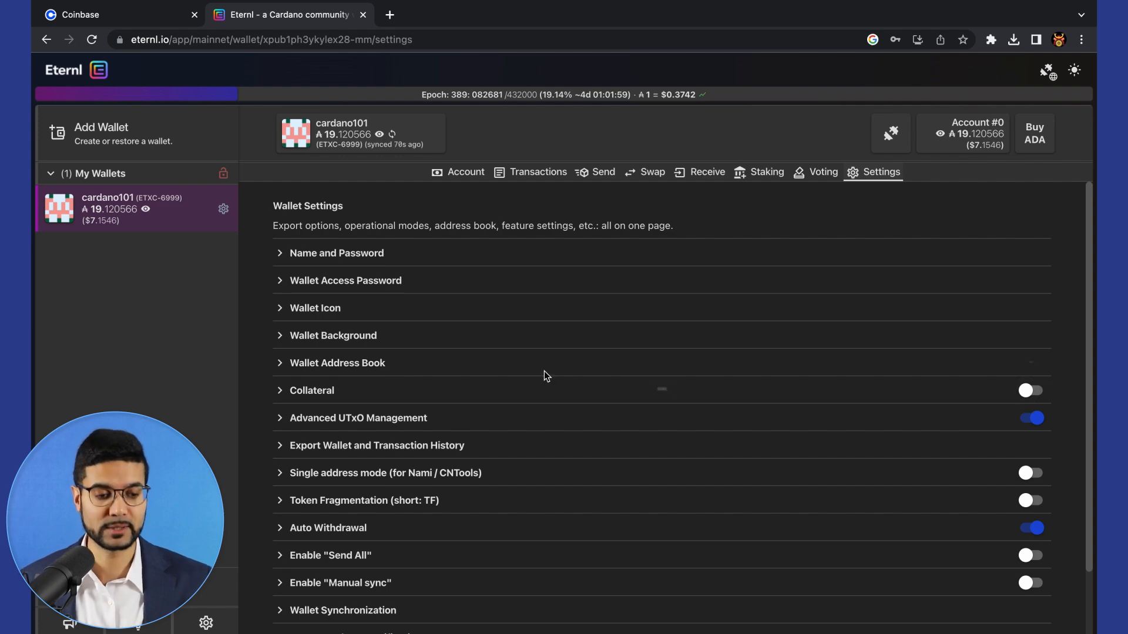
Enable collateral in Settings, reserving the 19.120566 ADA UTxO, and read the notice.
click(1030, 391)
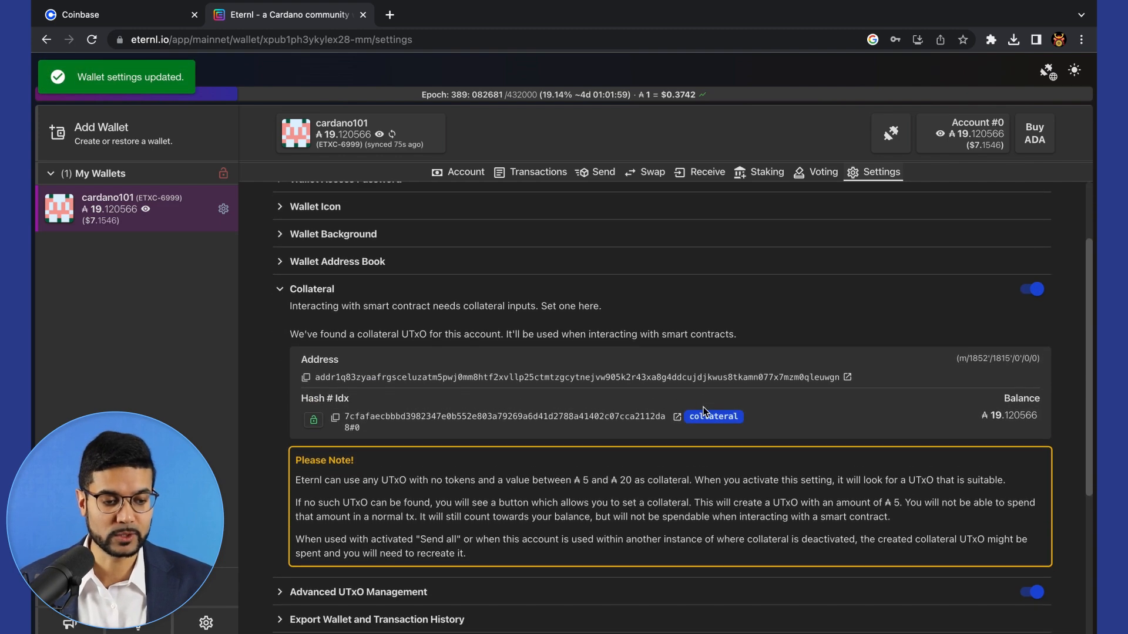
scroll(down, 3)
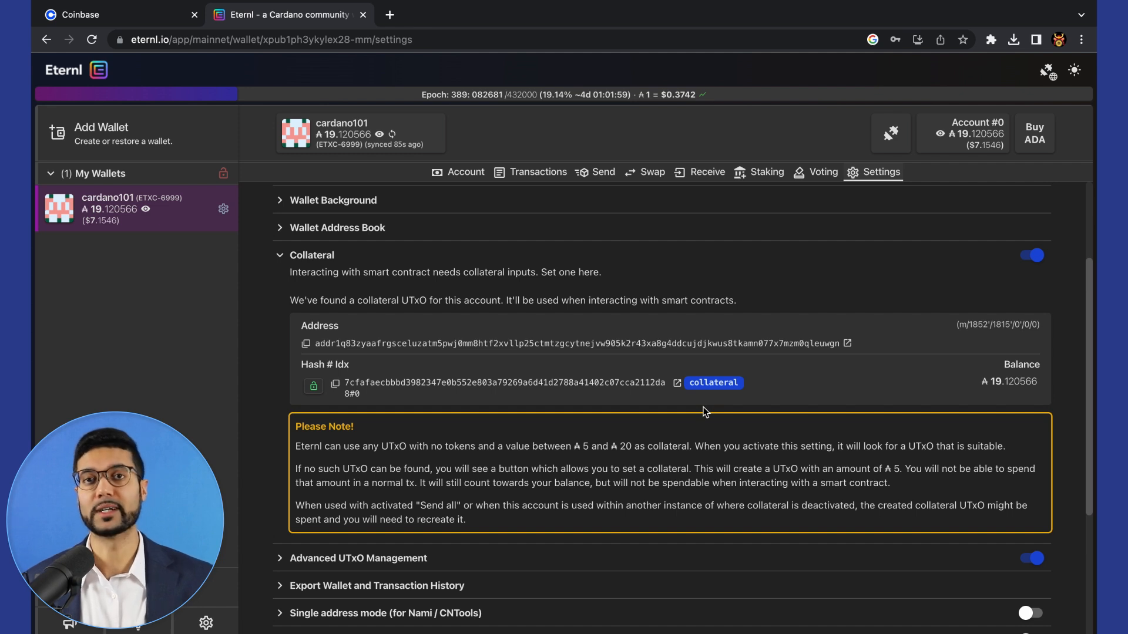
mouse_move(593, 417)
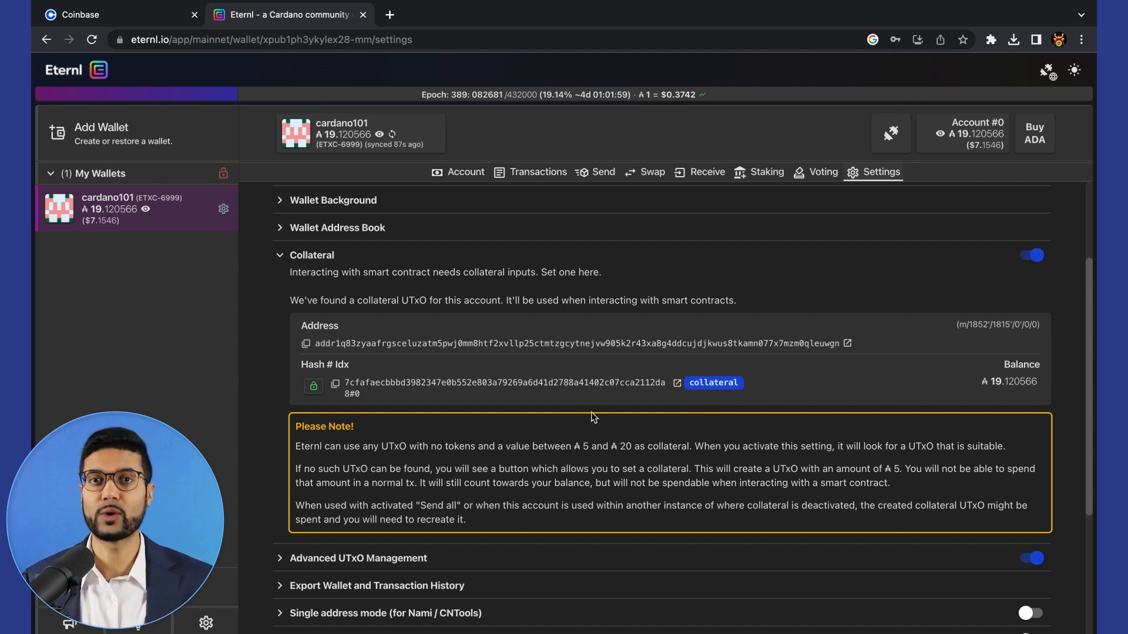
scroll(down, 3)
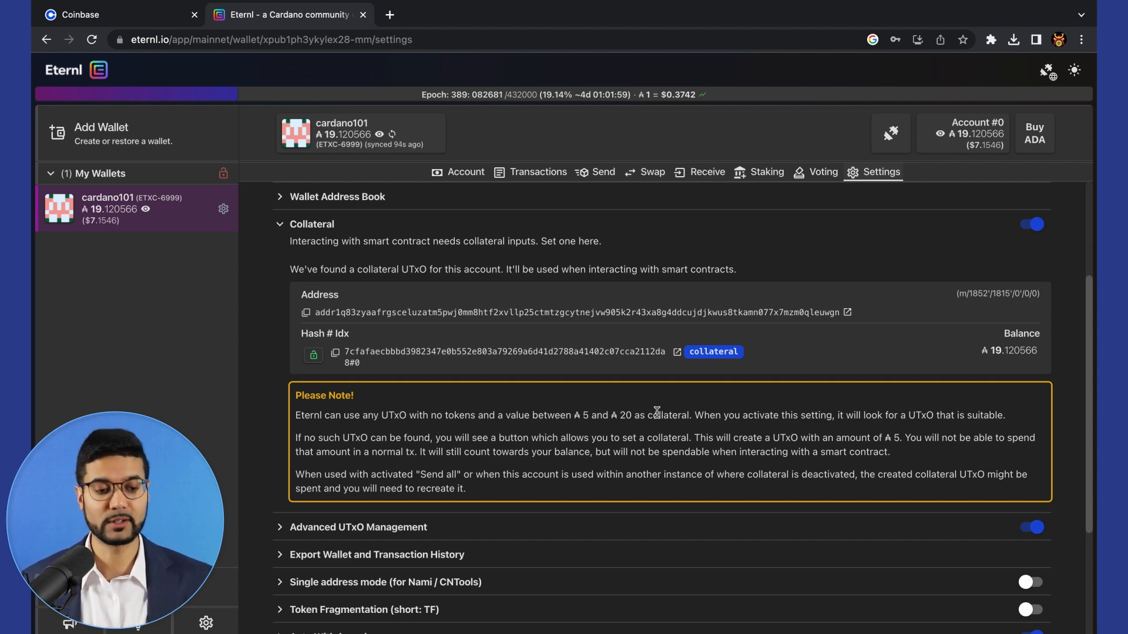
scroll(down, 3)
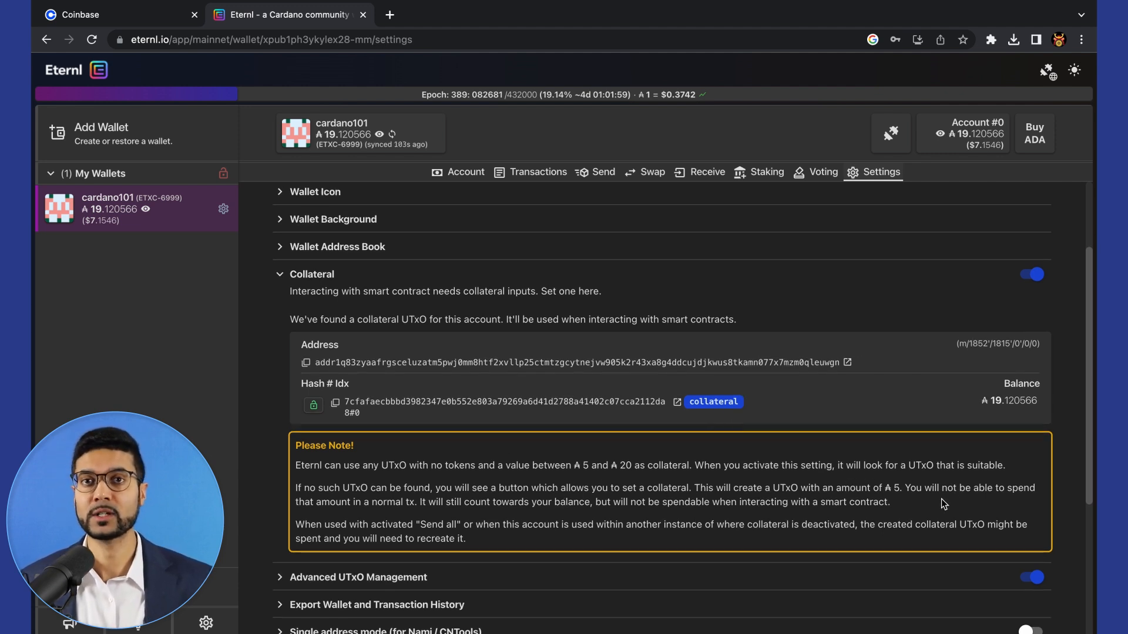
scroll(up, 3)
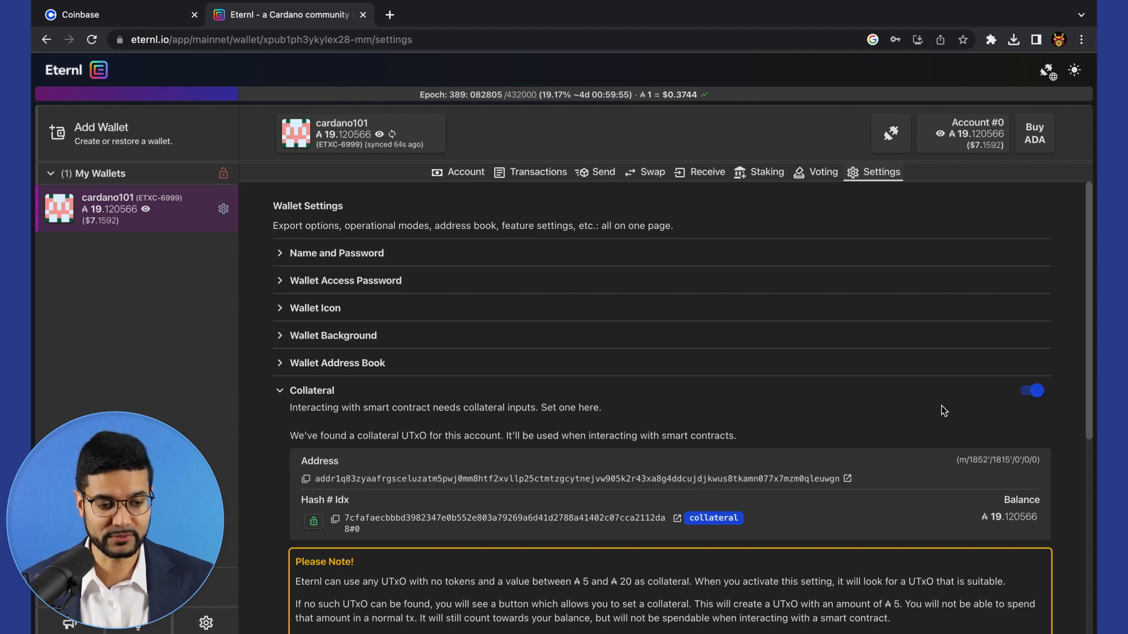
mouse_move(992, 409)
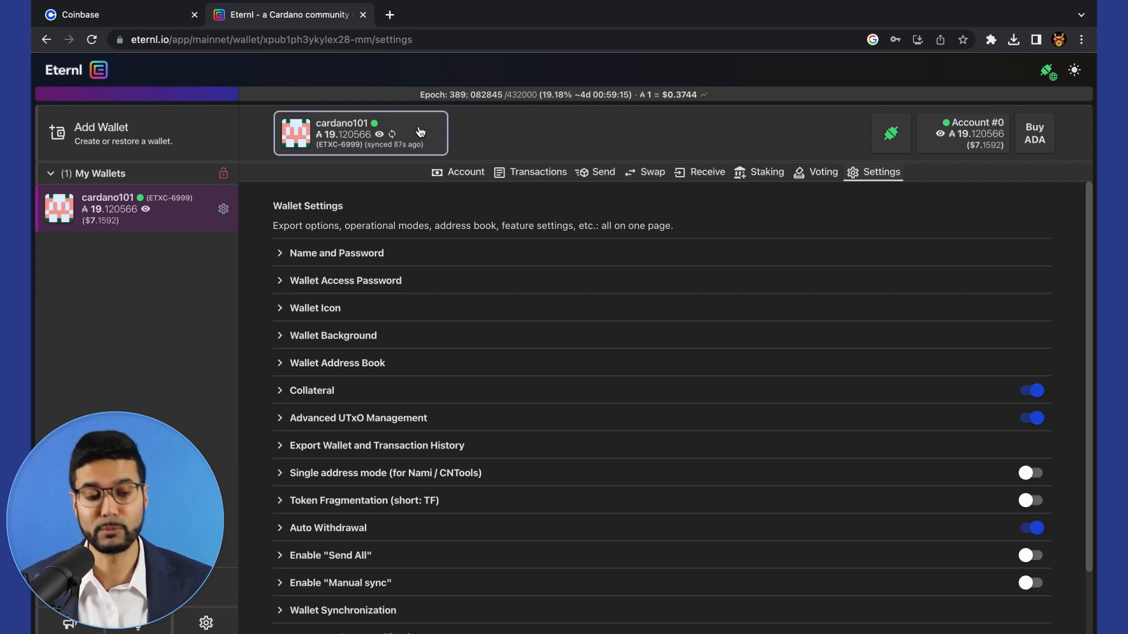
View the Account summary showing 19.120566 ADA locked as collateral.
click(465, 172)
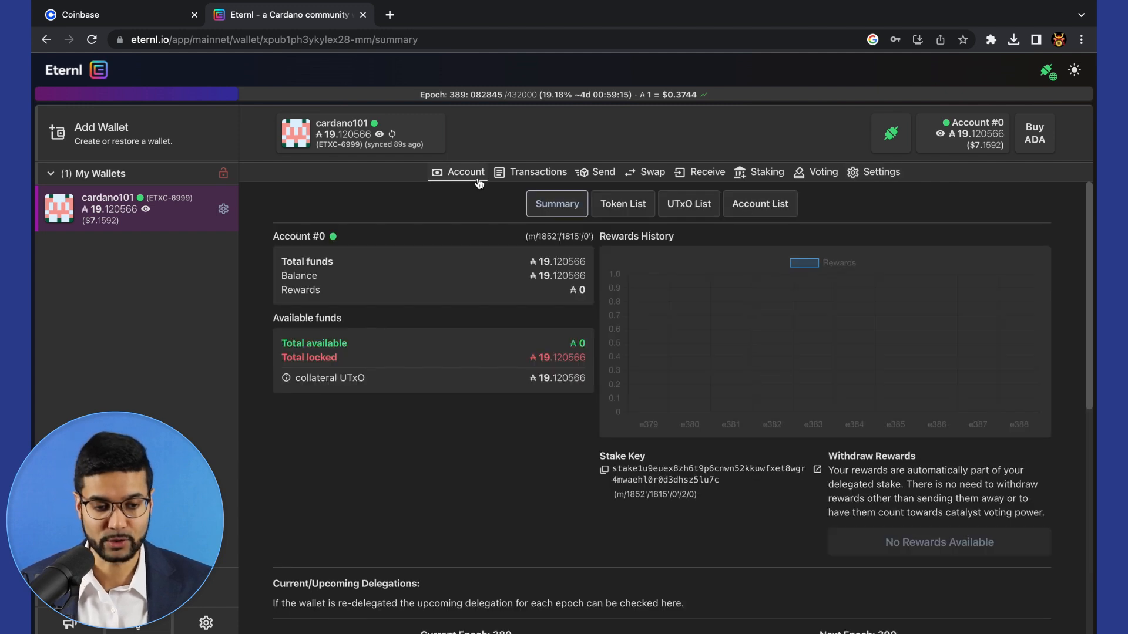